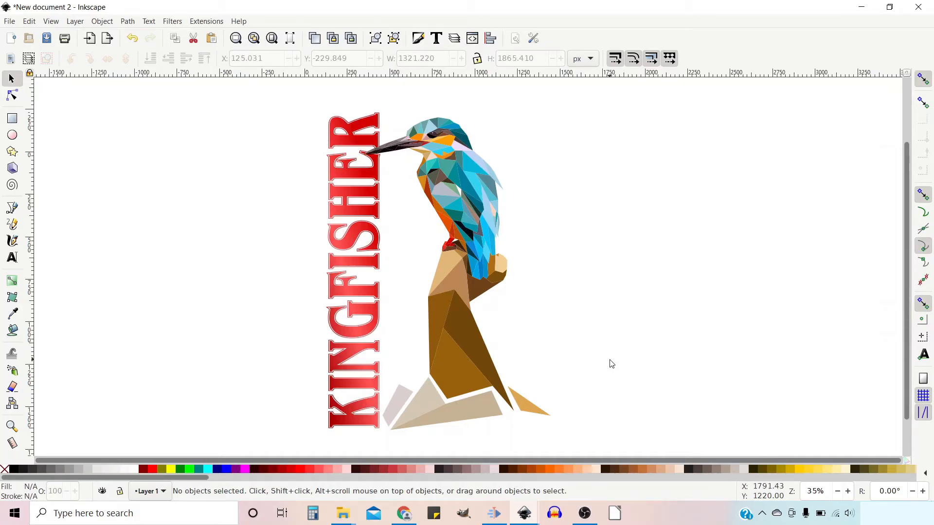
mouse_move(363, 107)
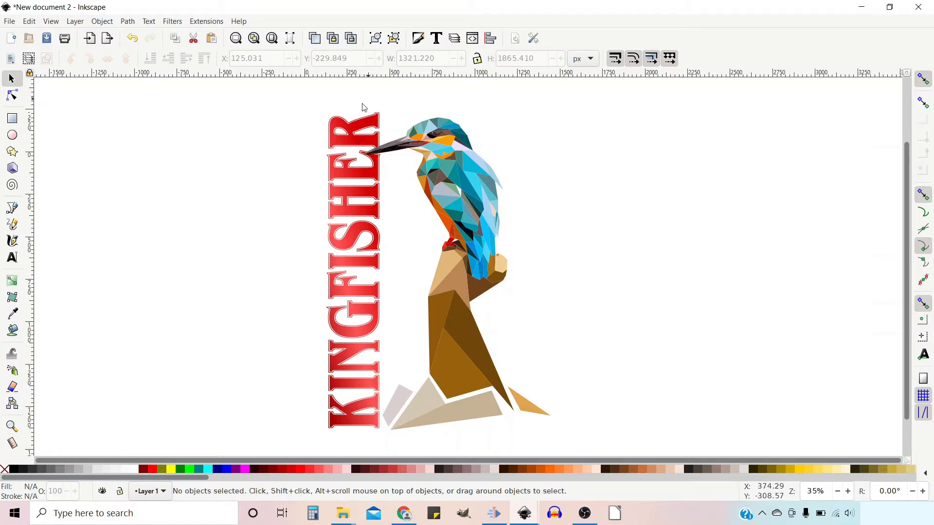
mouse_move(372, 456)
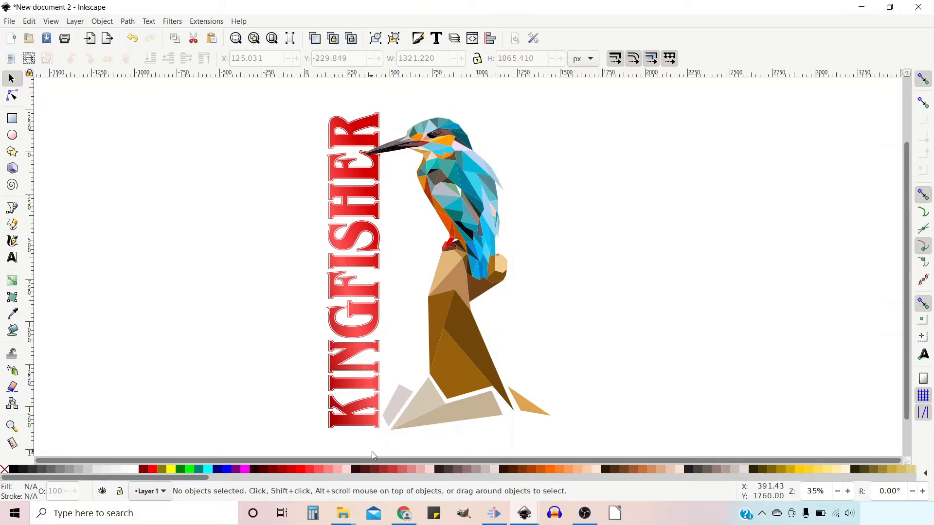
mouse_move(582, 437)
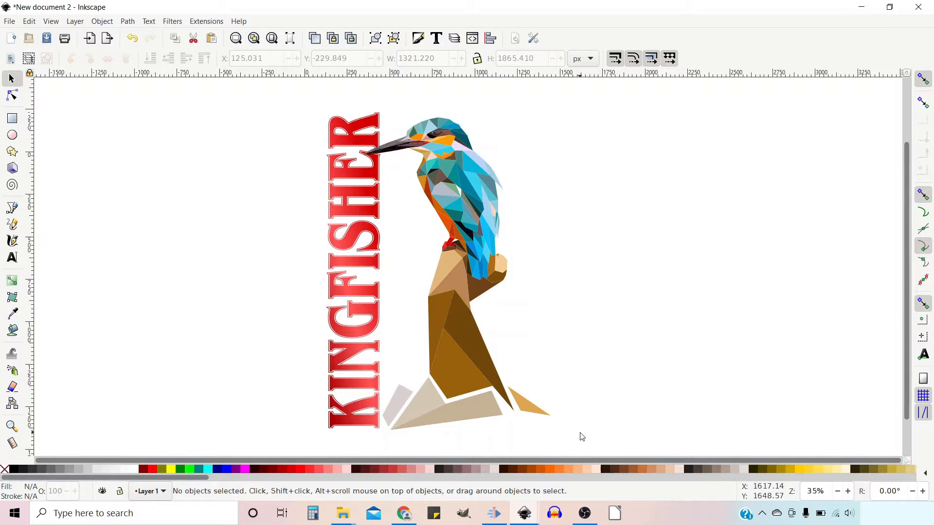
mouse_move(459, 292)
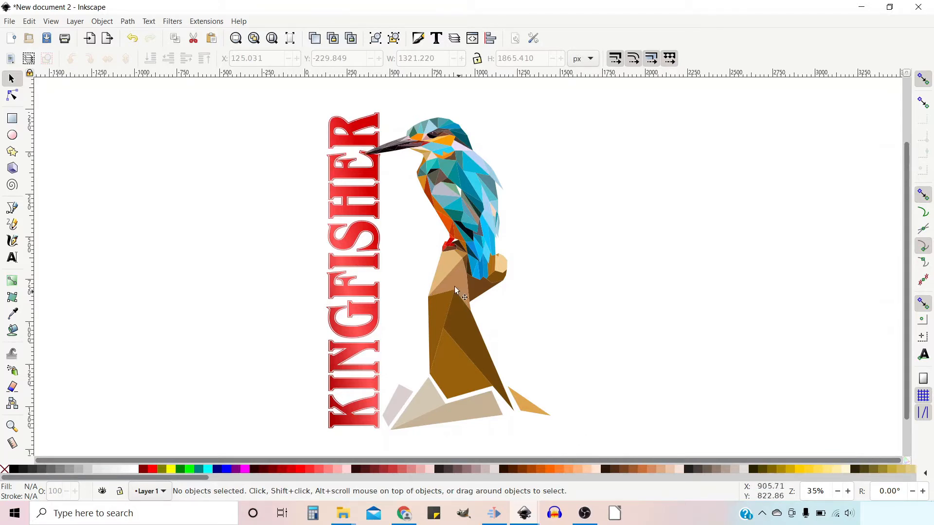
mouse_move(316, 193)
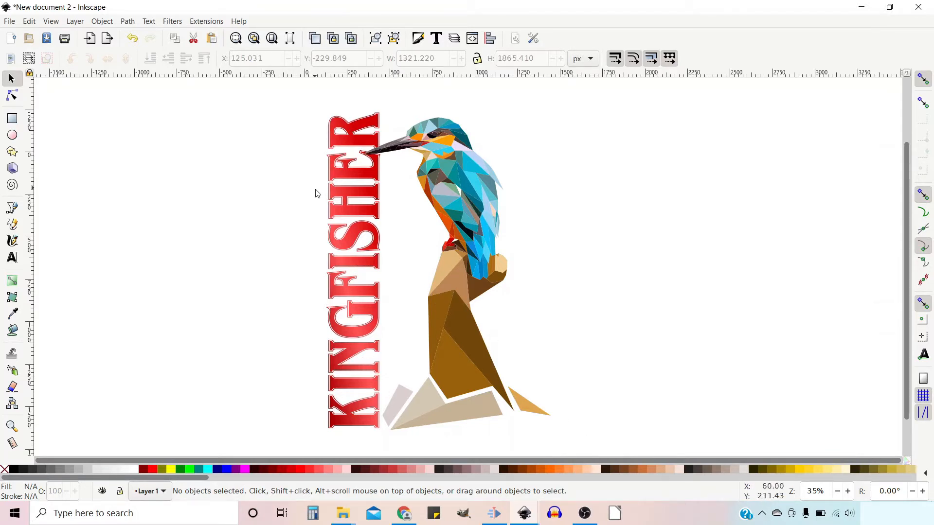
mouse_move(355, 319)
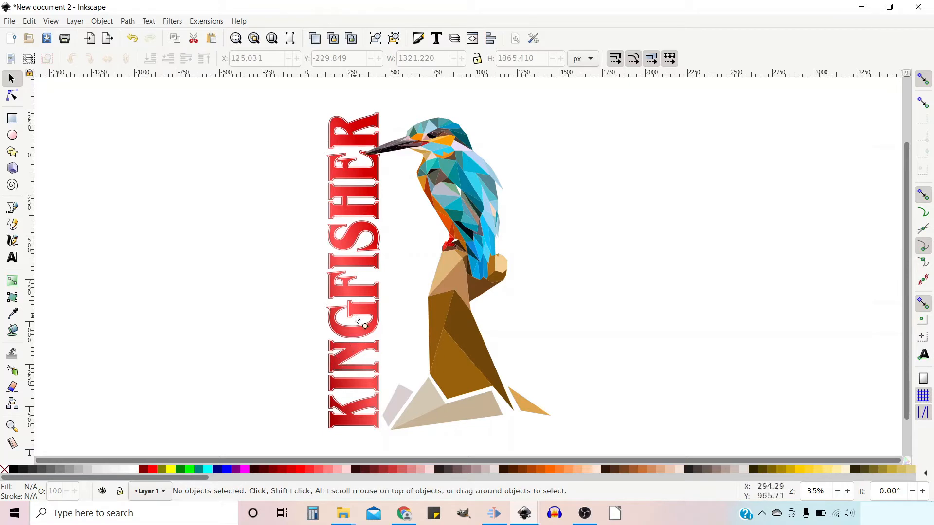
mouse_move(381, 246)
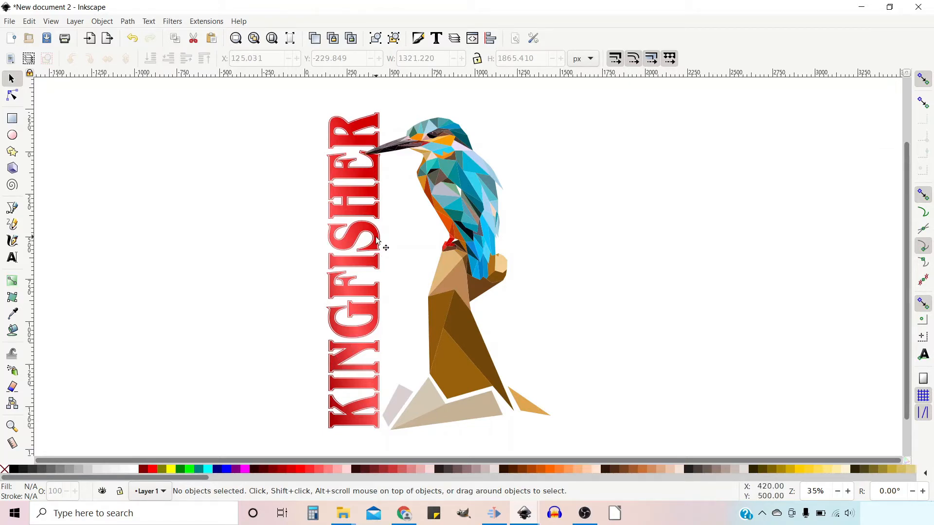
mouse_move(407, 118)
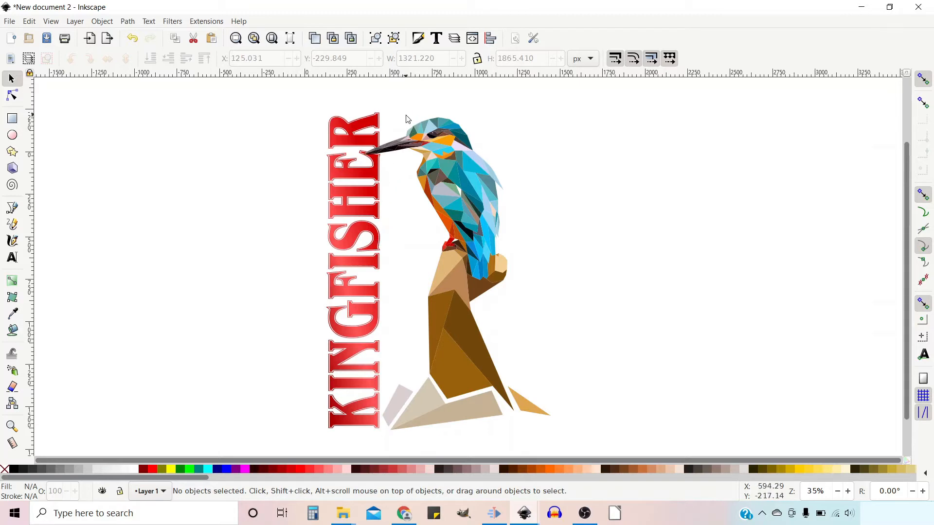
mouse_move(365, 218)
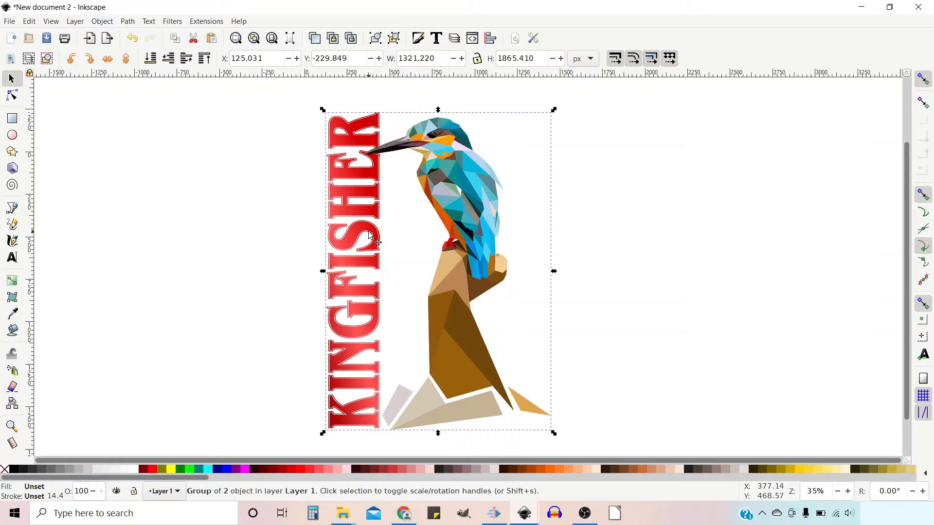
mouse_move(435, 125)
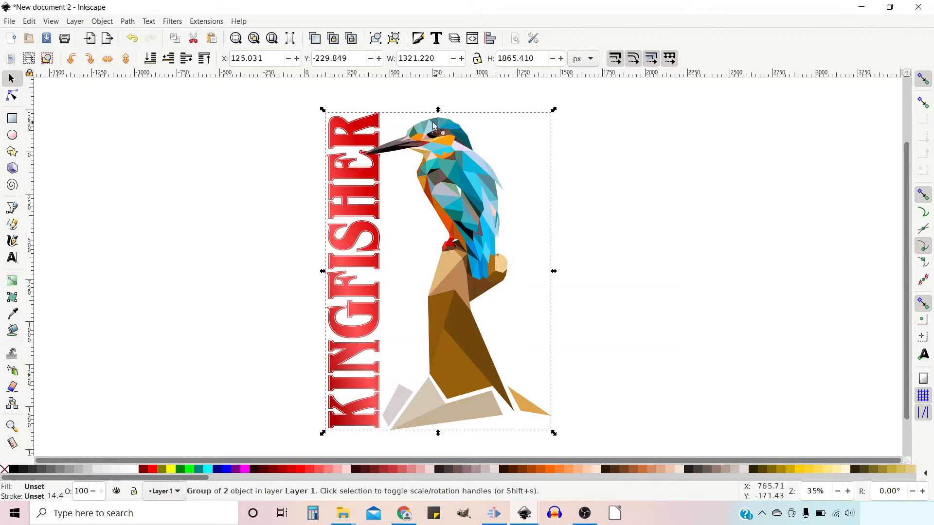
mouse_move(367, 128)
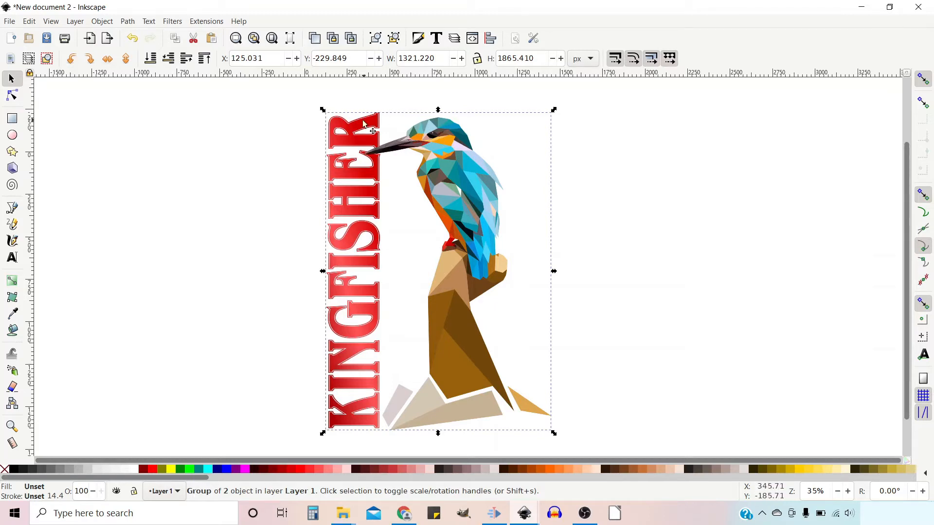
mouse_move(527, 292)
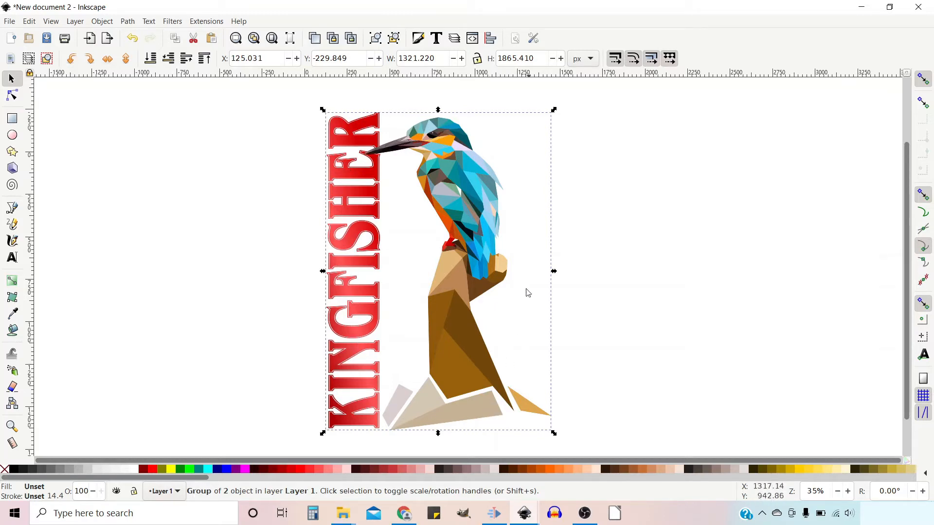
mouse_move(447, 192)
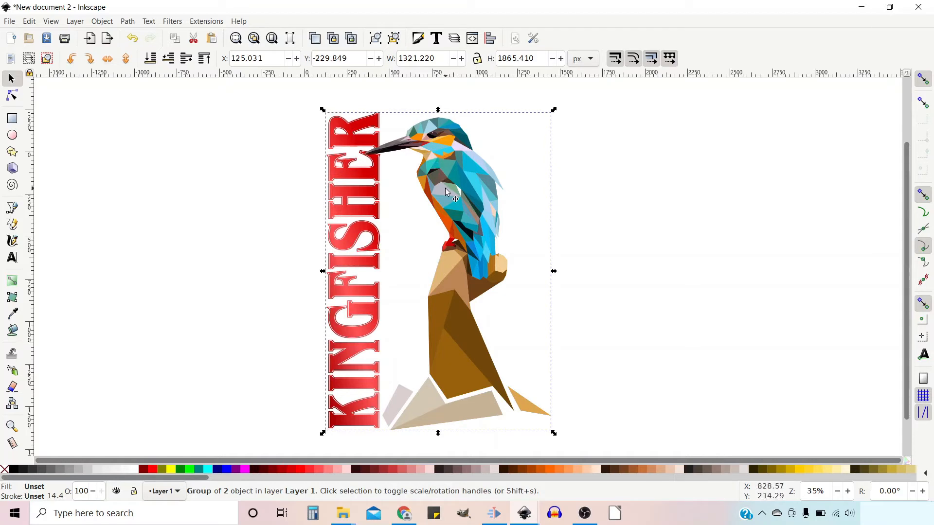
mouse_move(217, 30)
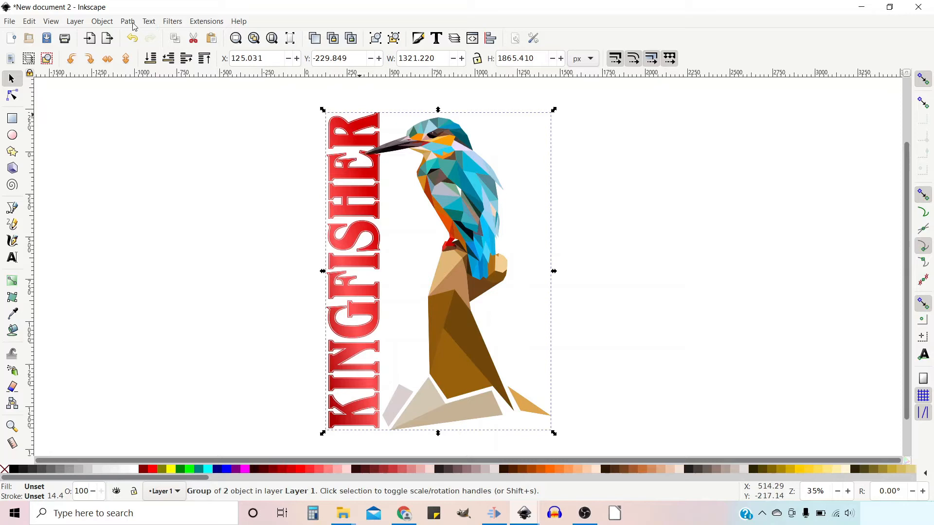
Merge the selected red lettering and bird pieces with Path > Combine, retrying after reselecting.
left_click(127, 21)
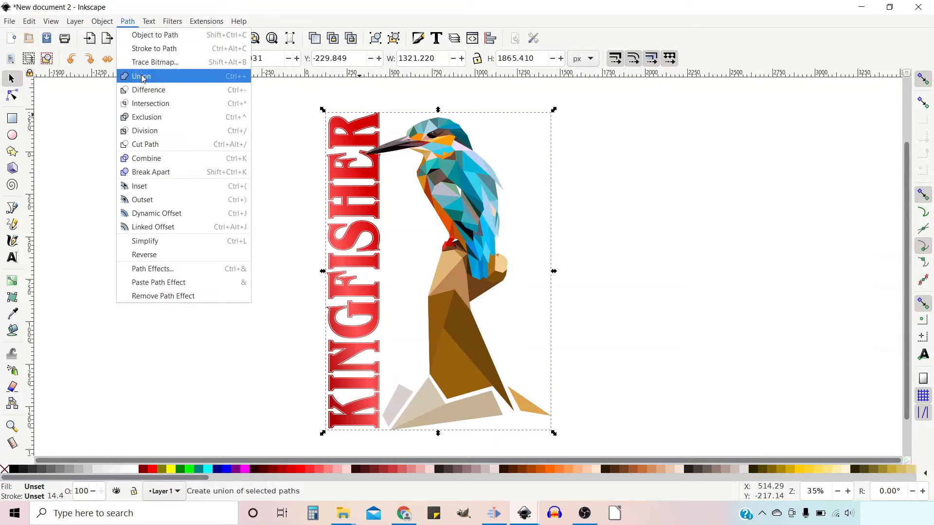
left_click(141, 77)
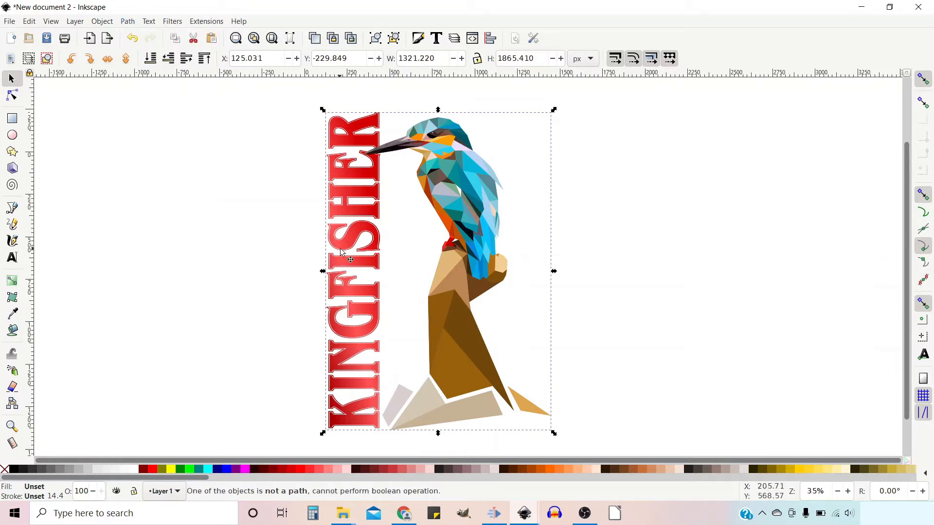
mouse_move(443, 217)
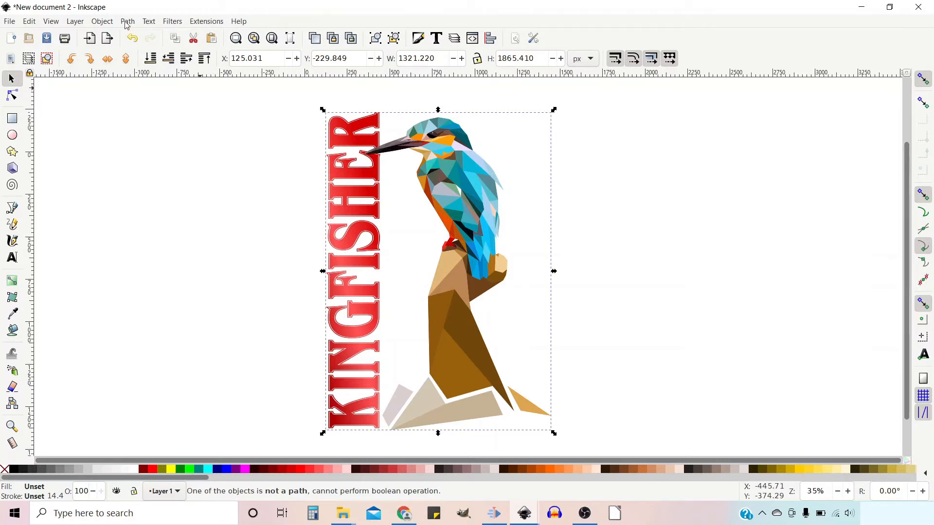
mouse_move(467, 189)
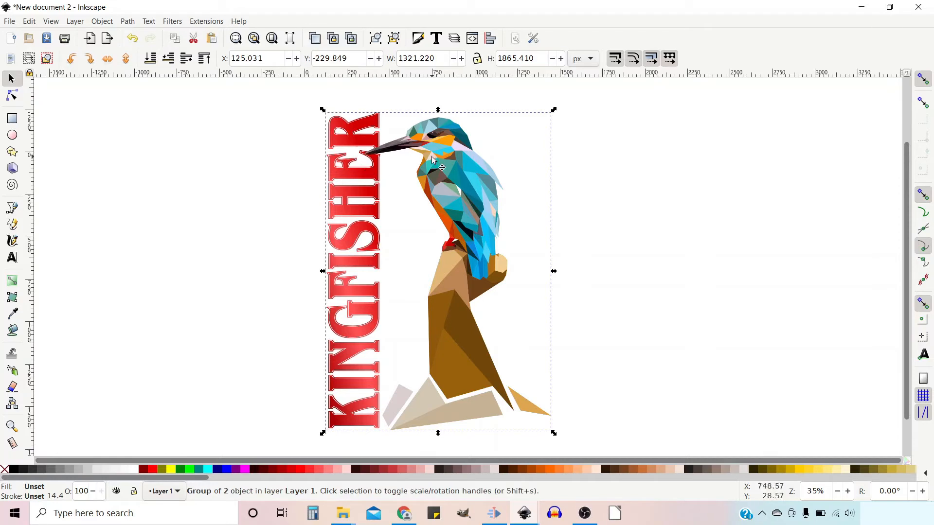
mouse_move(390, 61)
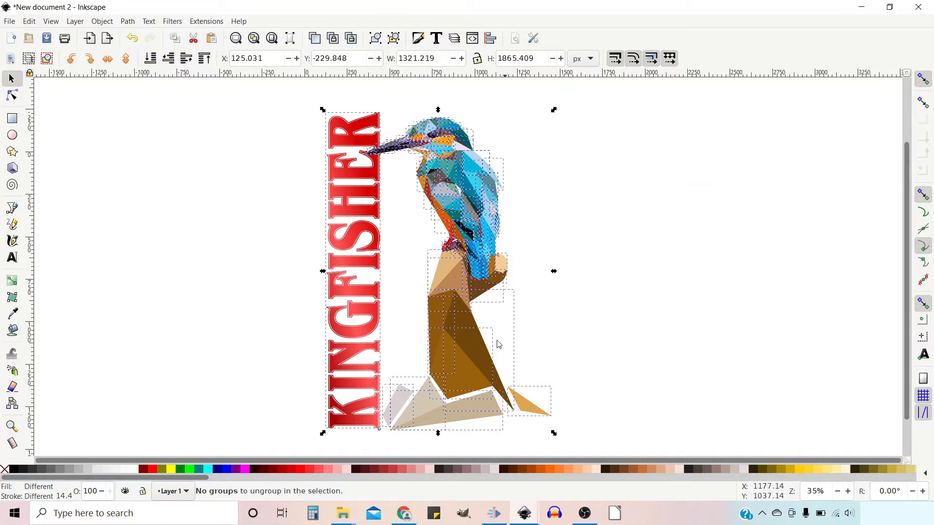
mouse_move(439, 430)
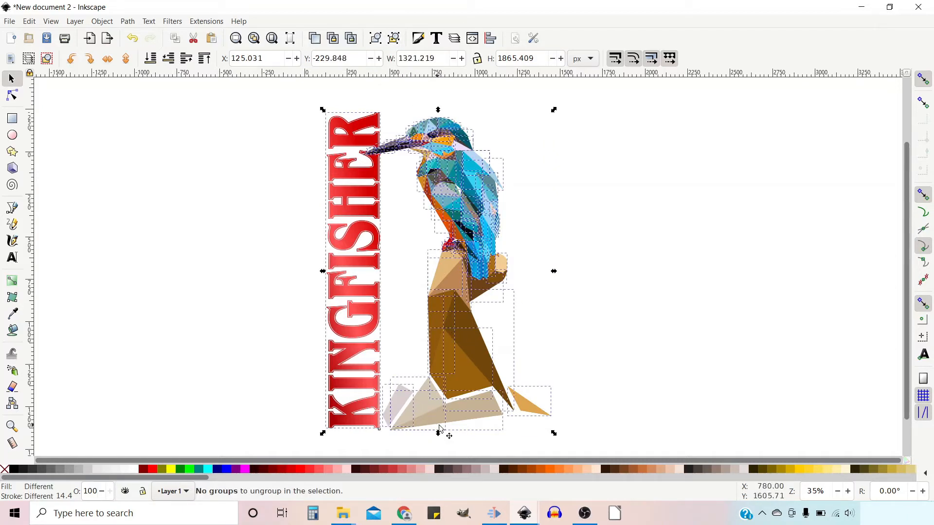
mouse_move(351, 292)
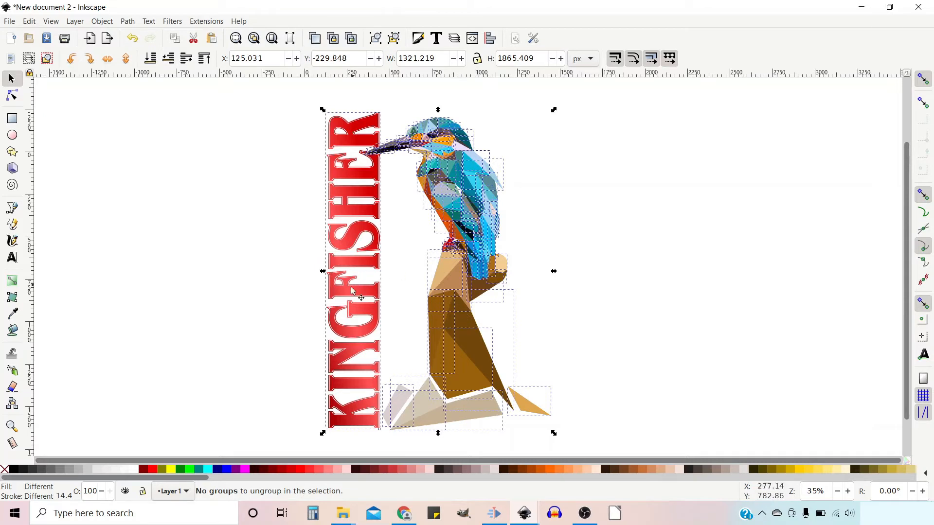
left_click(359, 297)
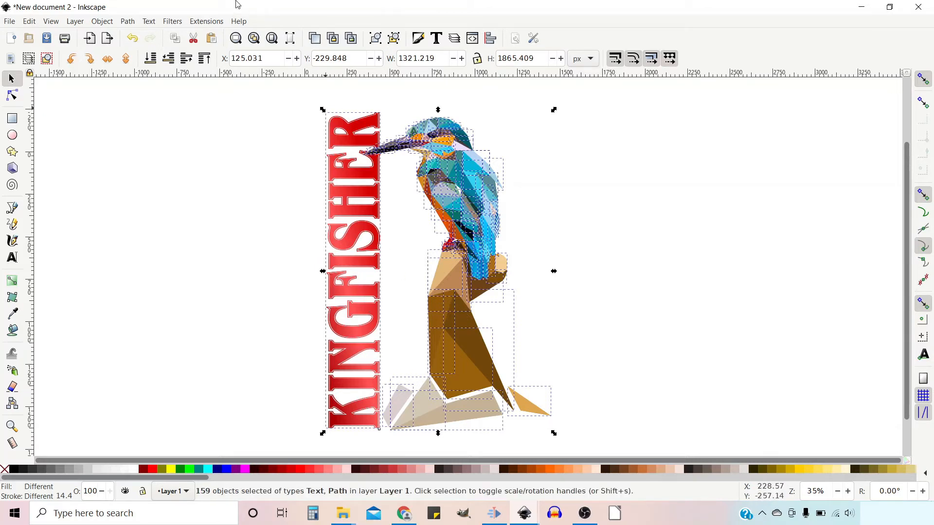
left_click(127, 21)
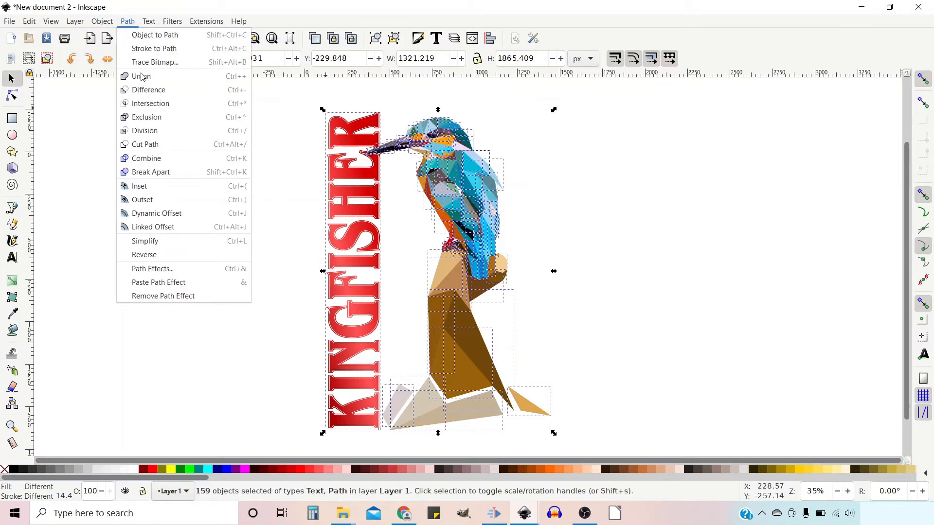
left_click(141, 76)
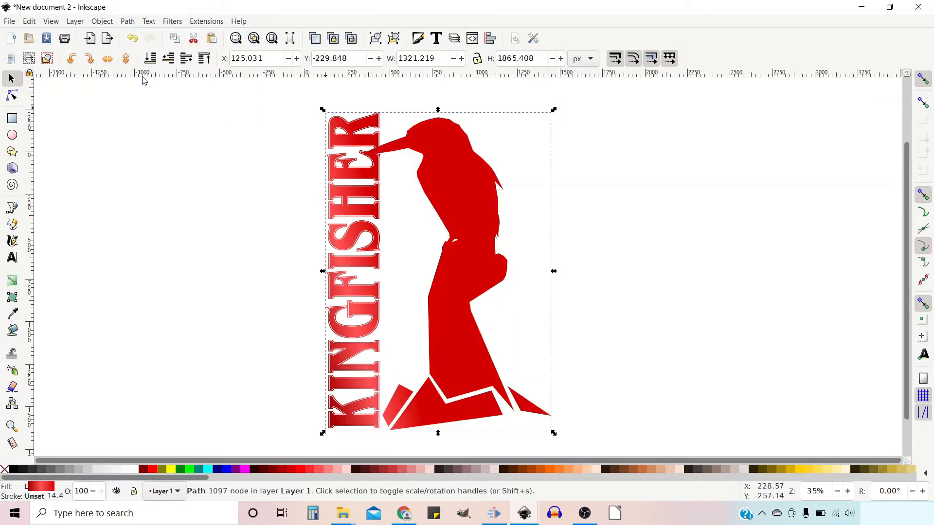
mouse_move(309, 129)
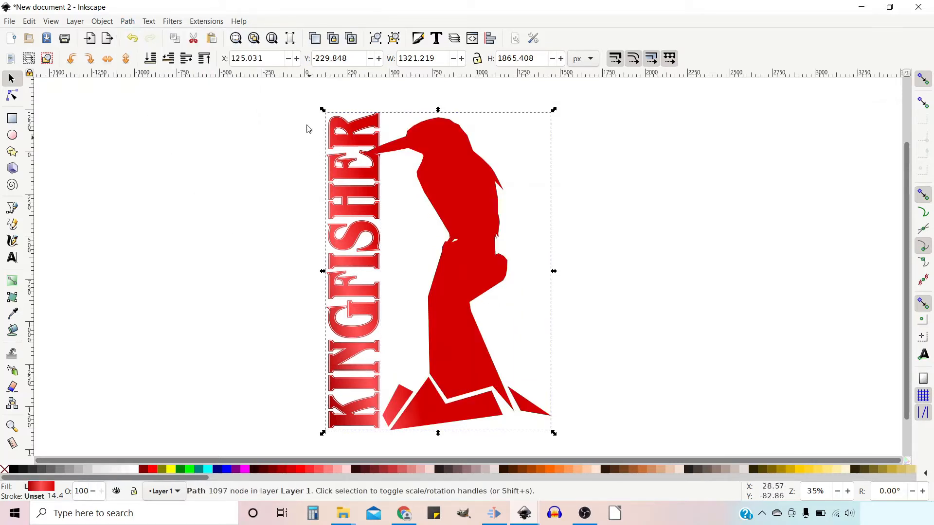
mouse_move(382, 422)
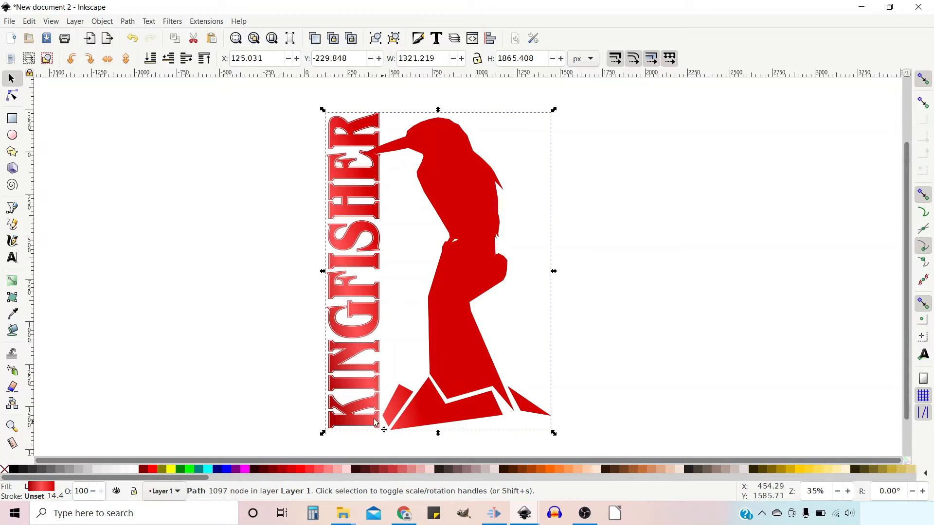
mouse_move(385, 386)
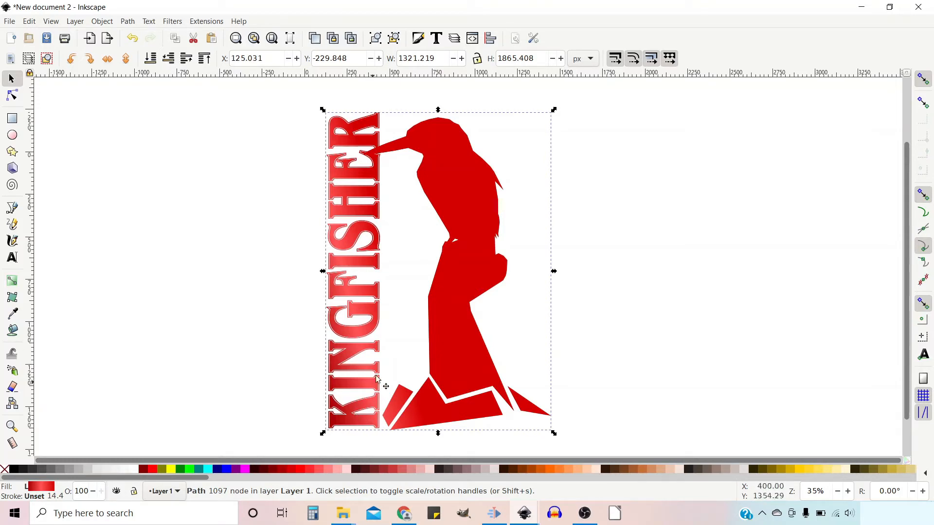
mouse_move(407, 314)
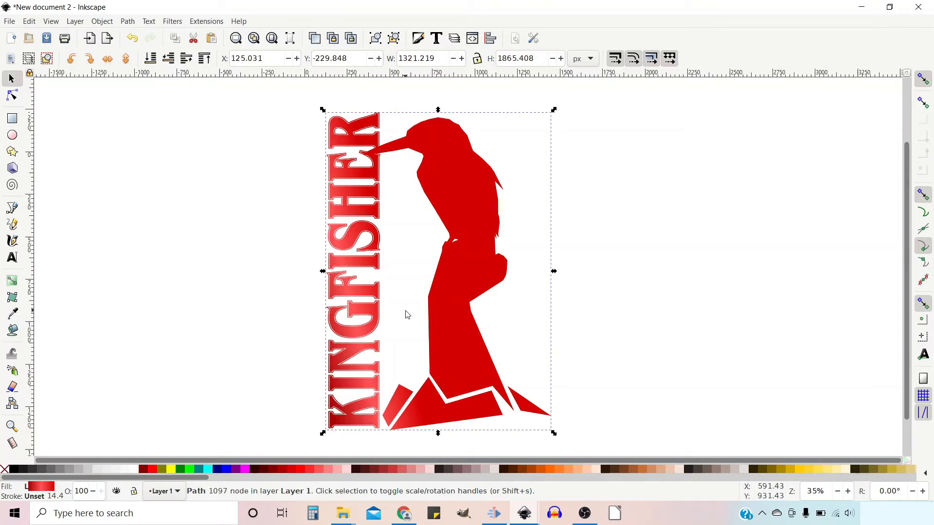
mouse_move(238, 21)
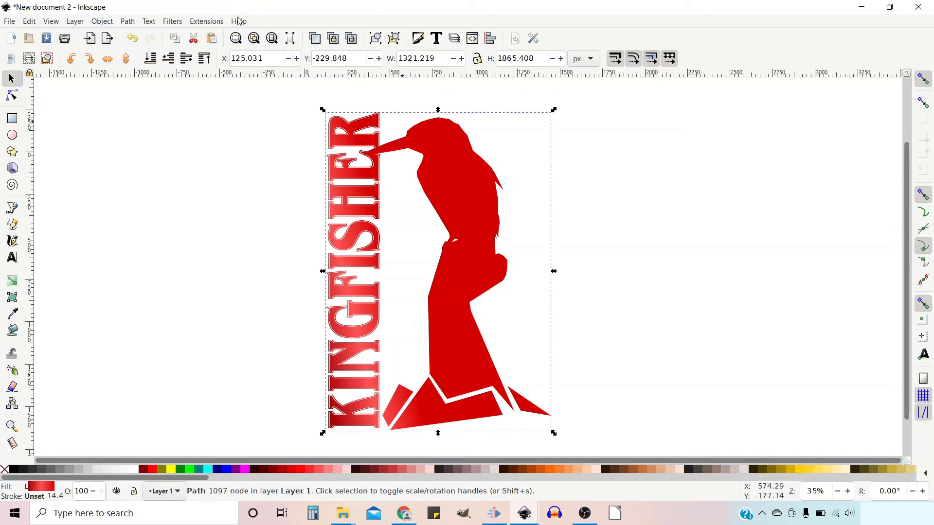
Apply Dynamic Offset to the combined red shape to swell it with rounded edges.
left_click(127, 20)
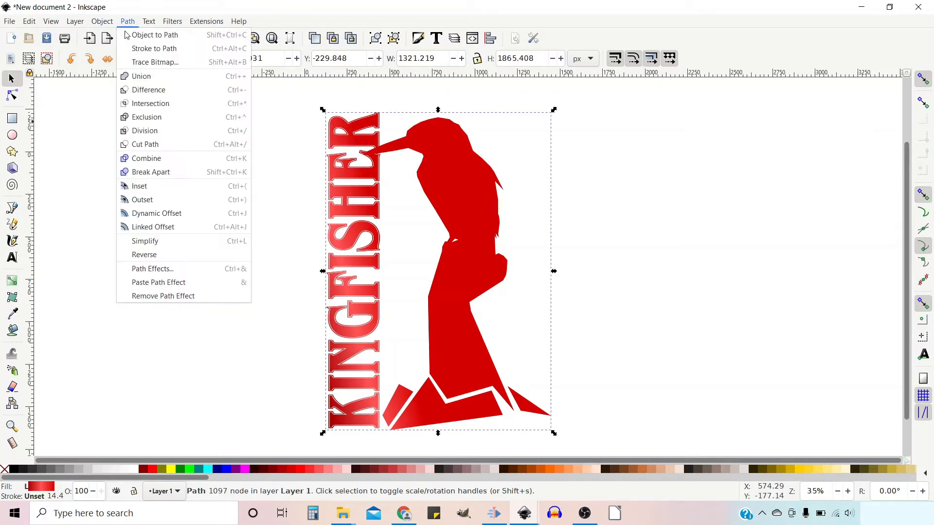
mouse_move(156, 213)
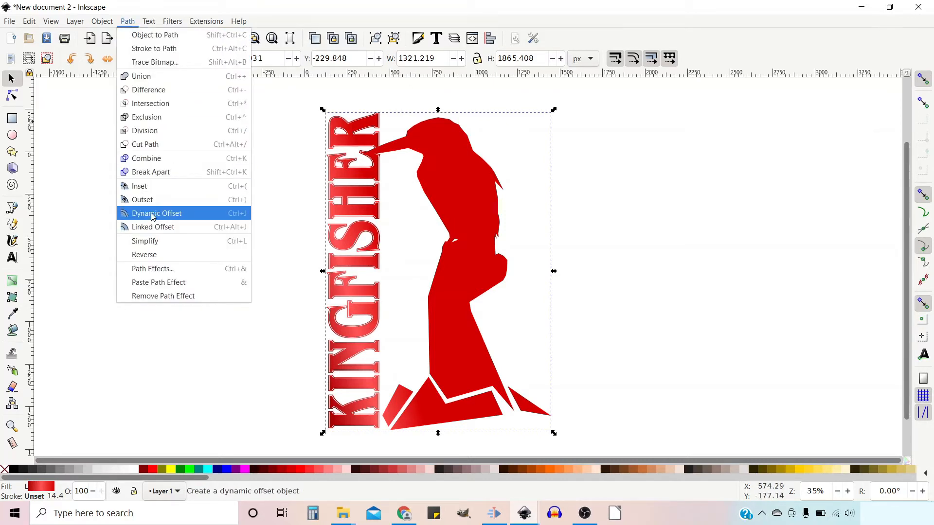
left_click(157, 213)
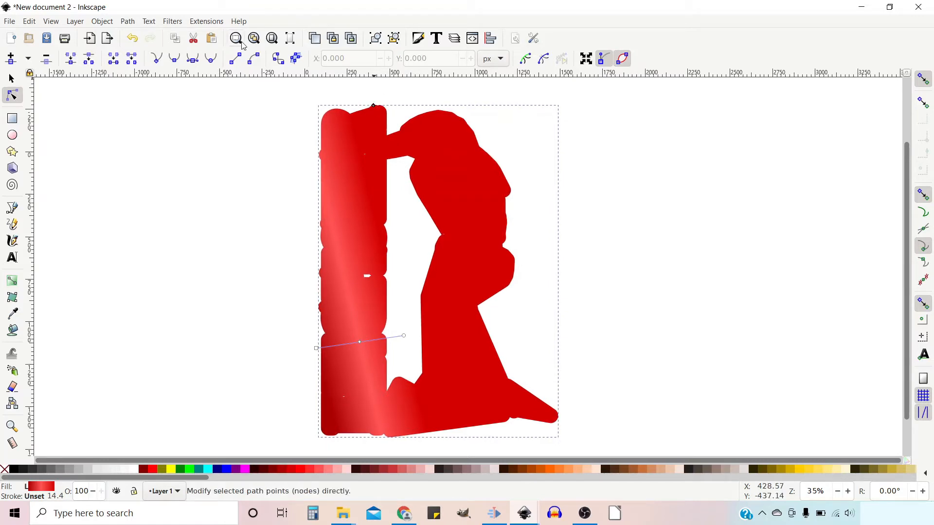
left_click(10, 78)
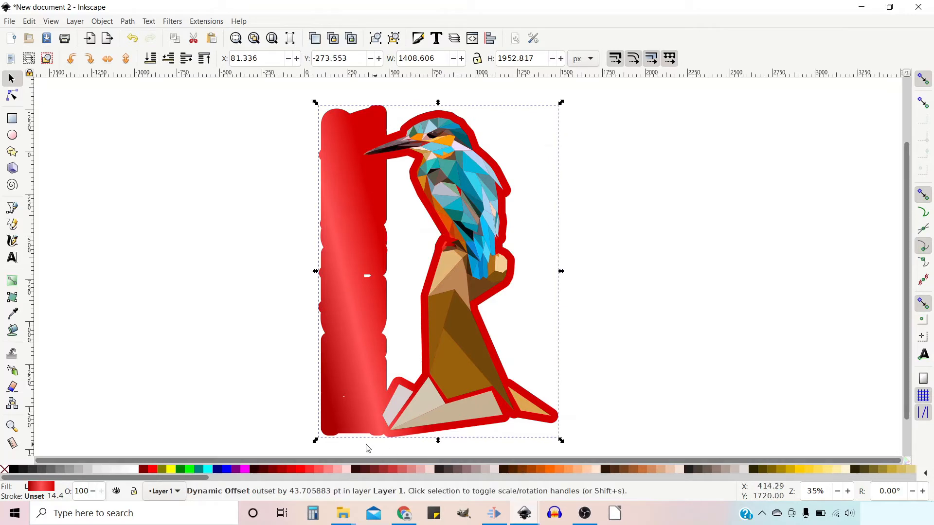
mouse_move(621, 472)
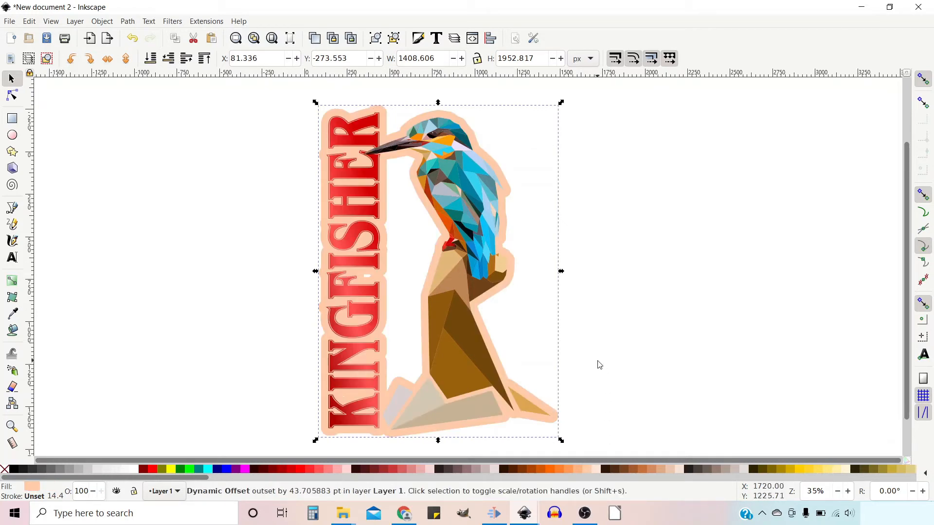
Switch to the node tool to edit the offset shape directly.
left_click(12, 96)
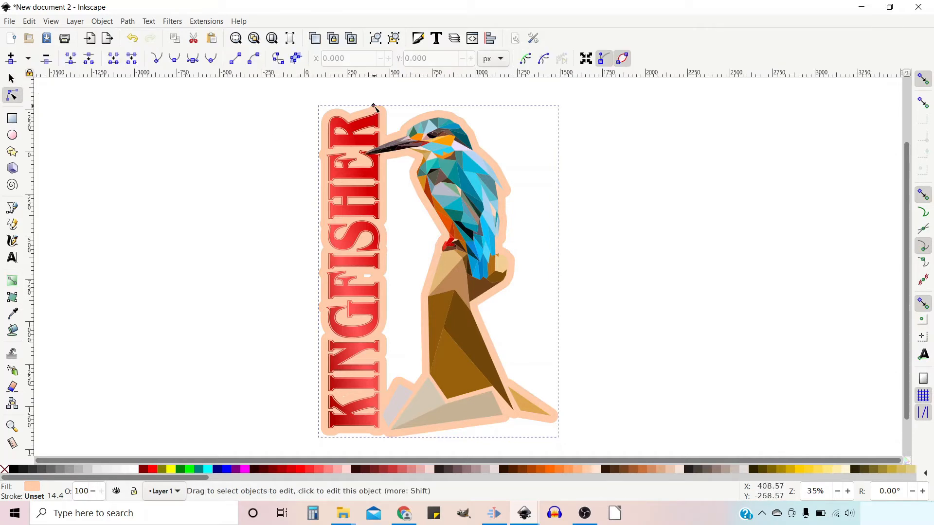
mouse_move(374, 112)
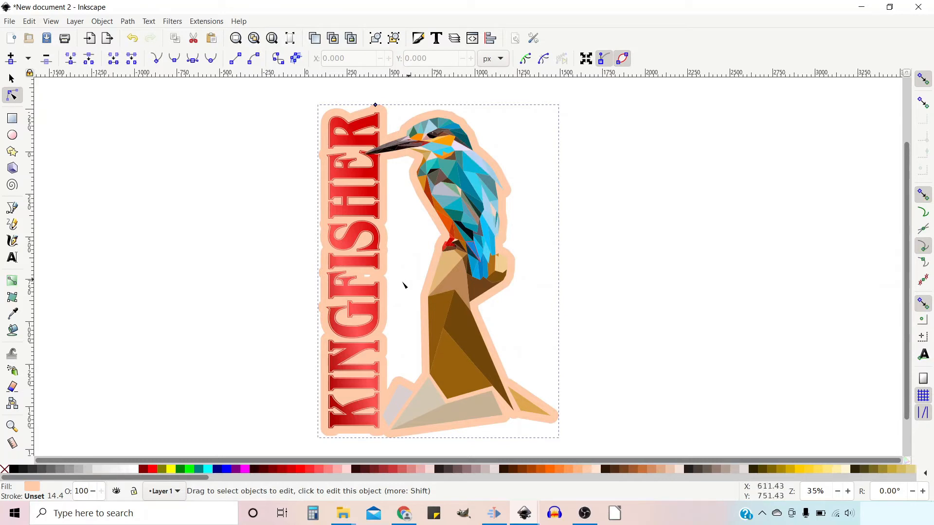
mouse_move(390, 205)
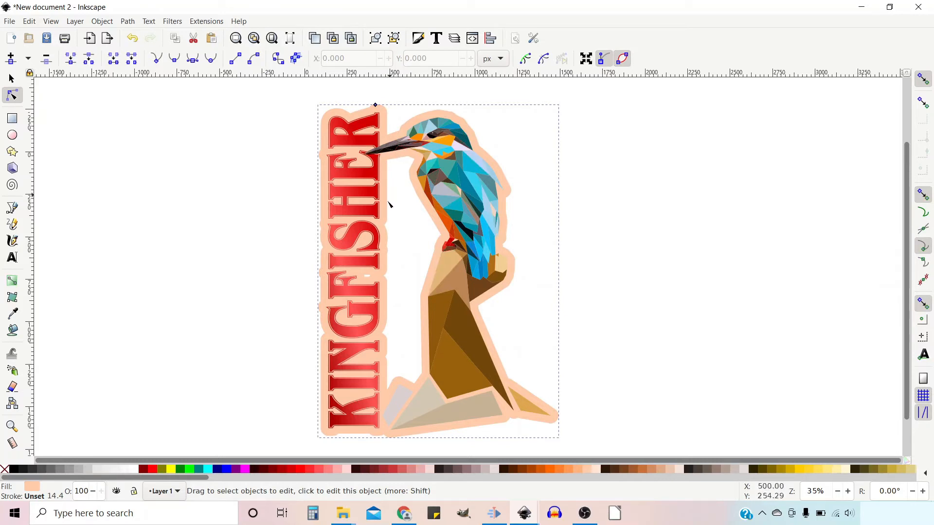
mouse_move(390, 324)
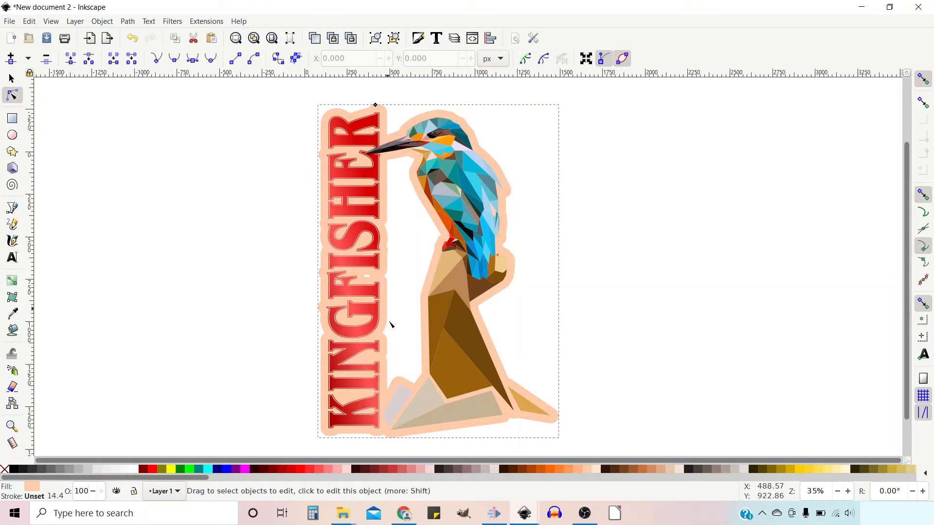
mouse_move(489, 123)
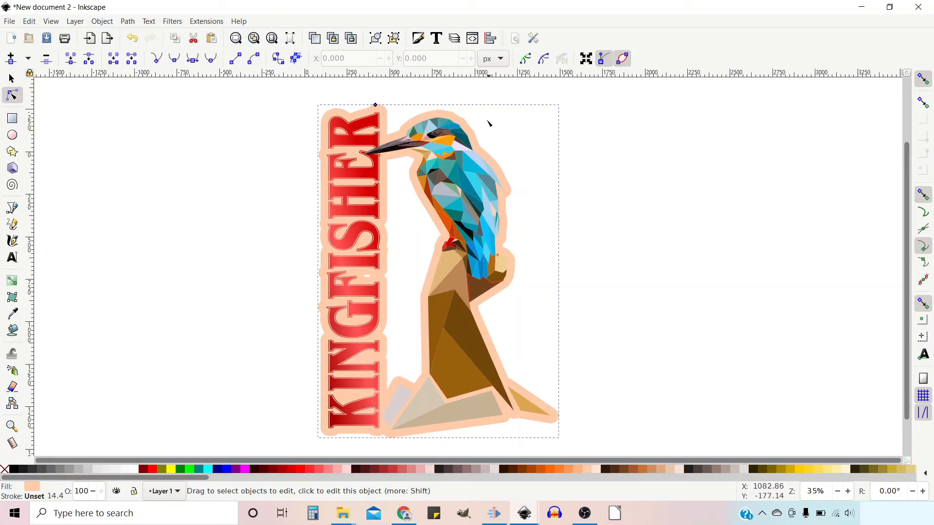
mouse_move(405, 146)
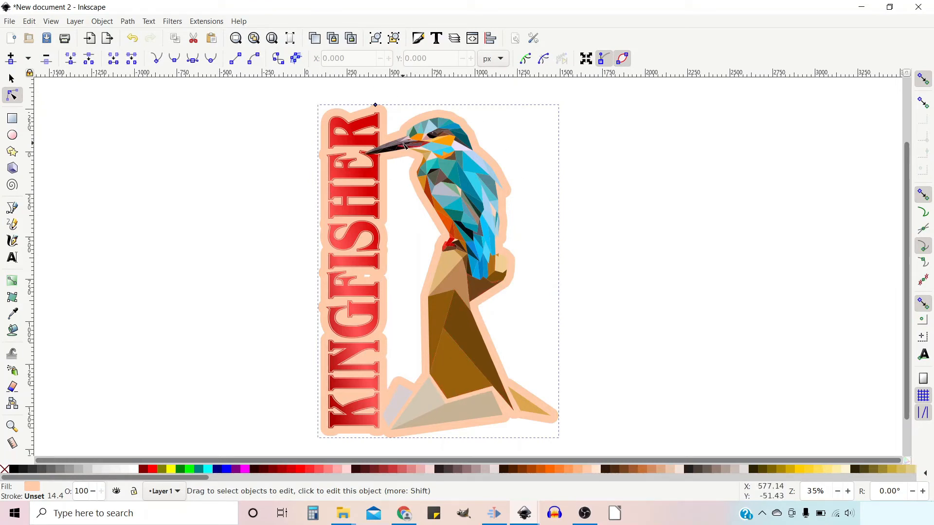
mouse_move(396, 186)
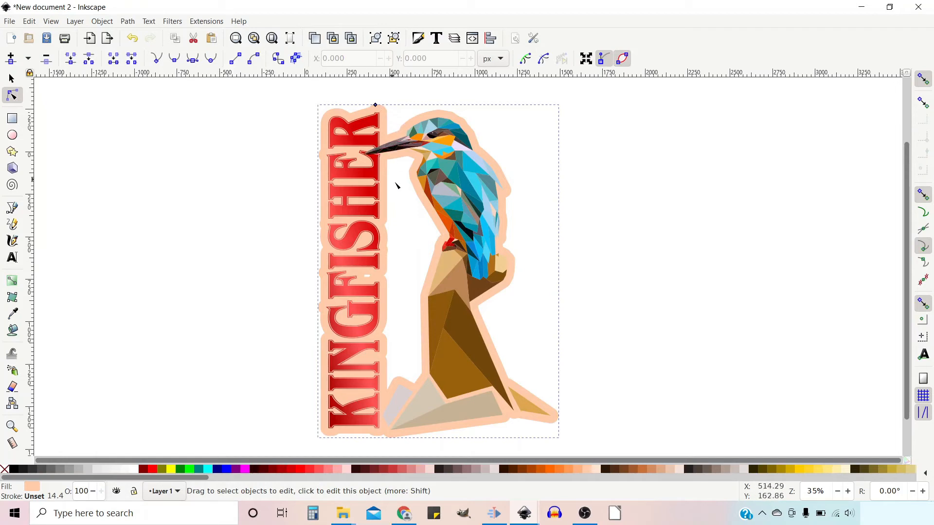
mouse_move(414, 164)
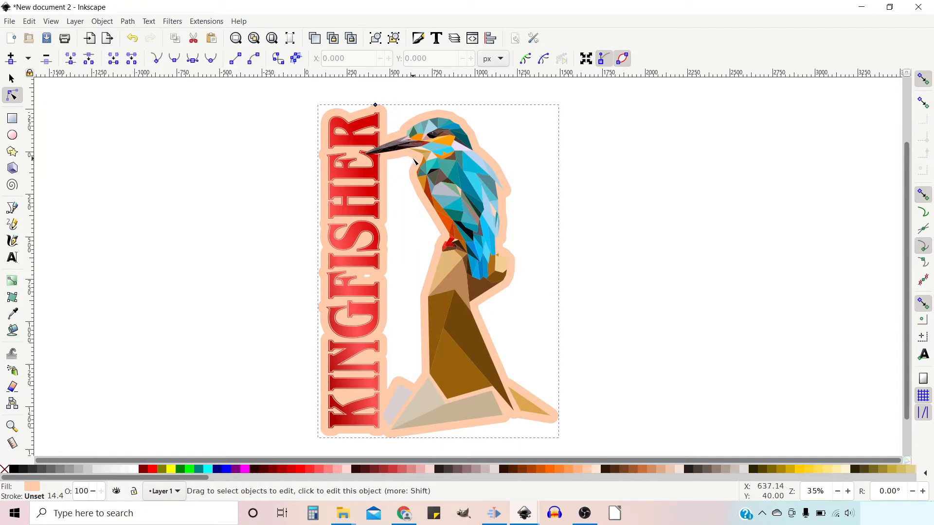
mouse_move(443, 241)
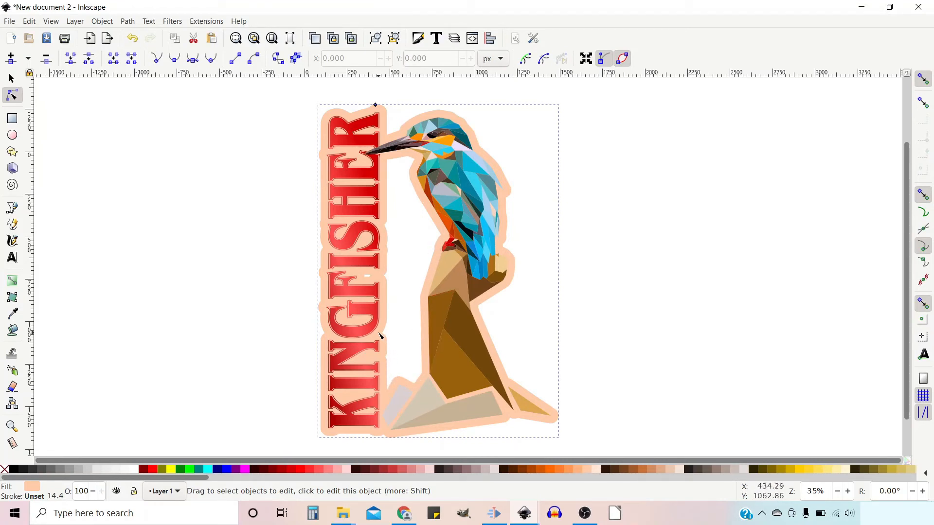
mouse_move(387, 208)
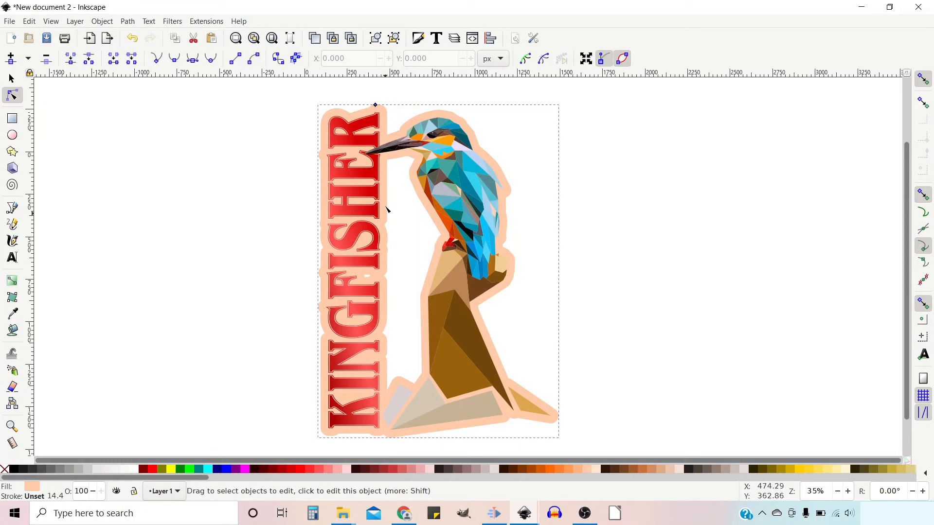
mouse_move(423, 175)
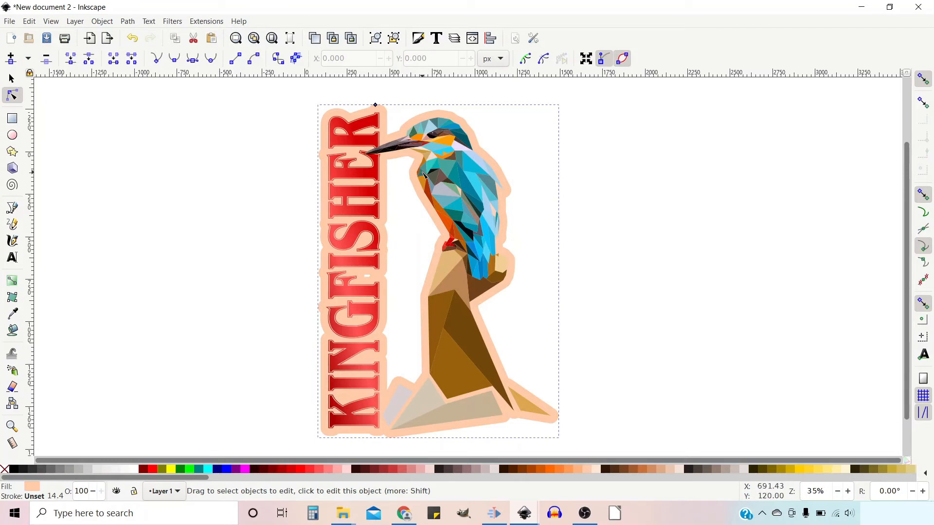
mouse_move(390, 113)
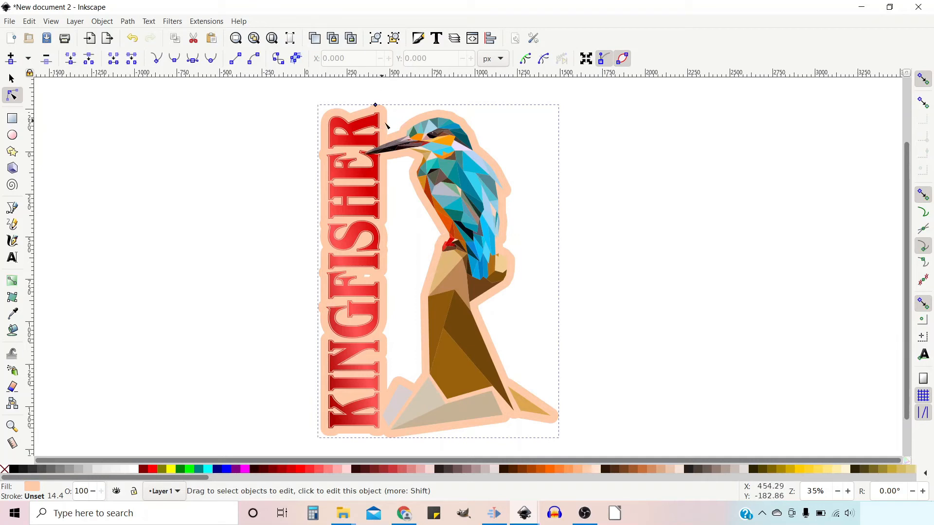
mouse_move(386, 126)
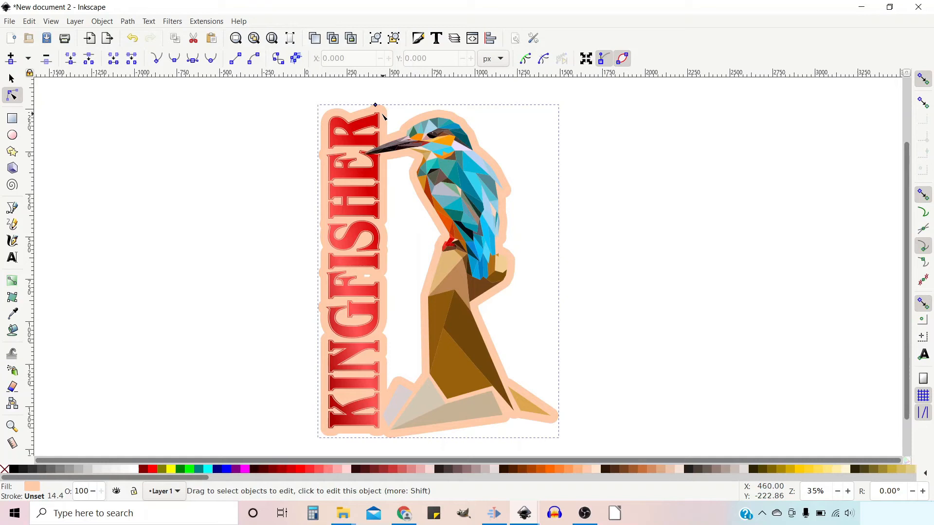
mouse_move(331, 79)
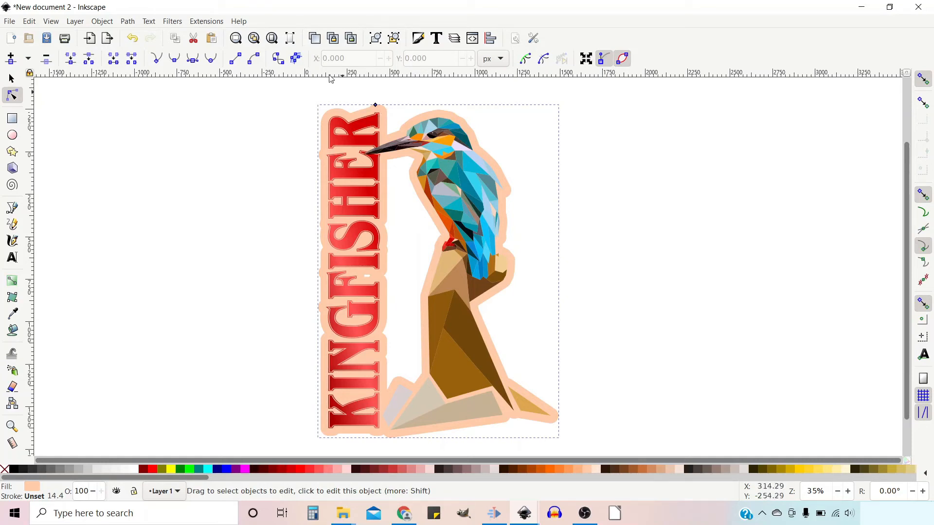
Convert the peach background to a path, break it apart, and drop the inner subpath.
left_click(126, 21)
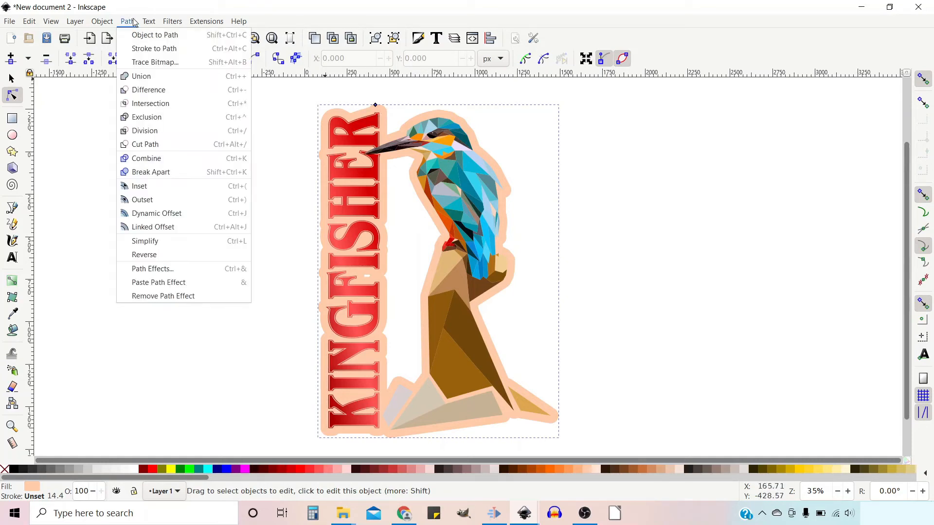
mouse_move(154, 34)
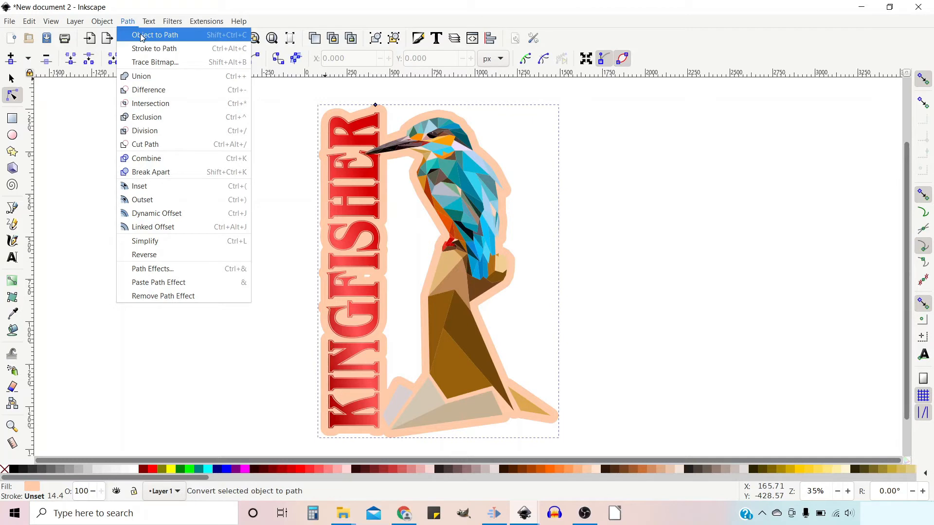
left_click(155, 35)
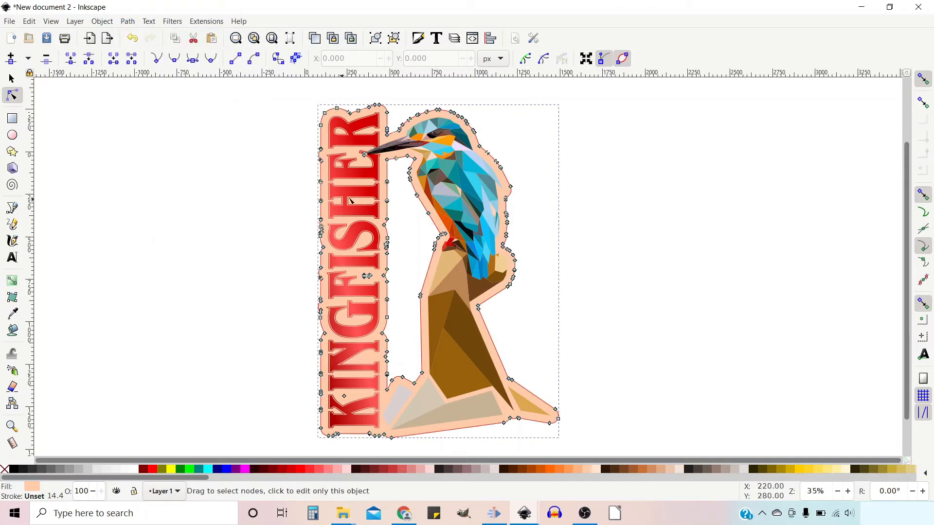
mouse_move(450, 244)
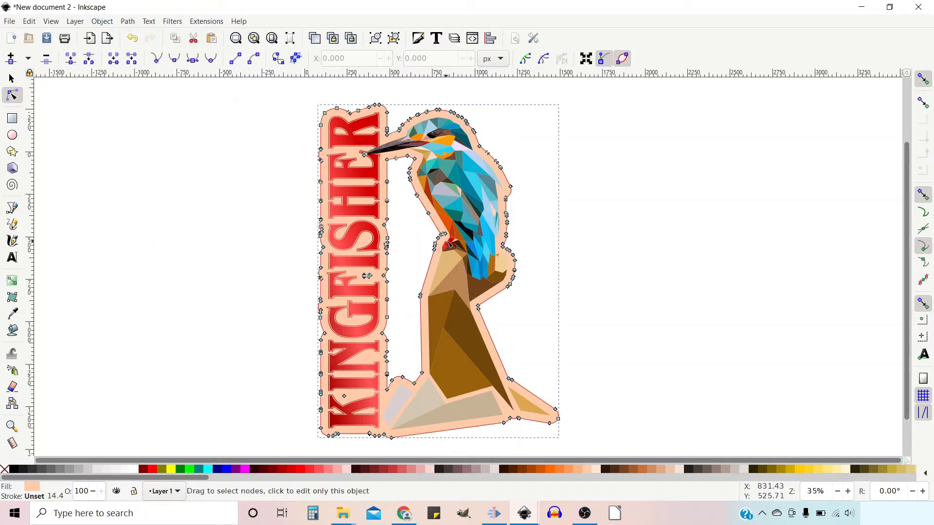
left_click(127, 20)
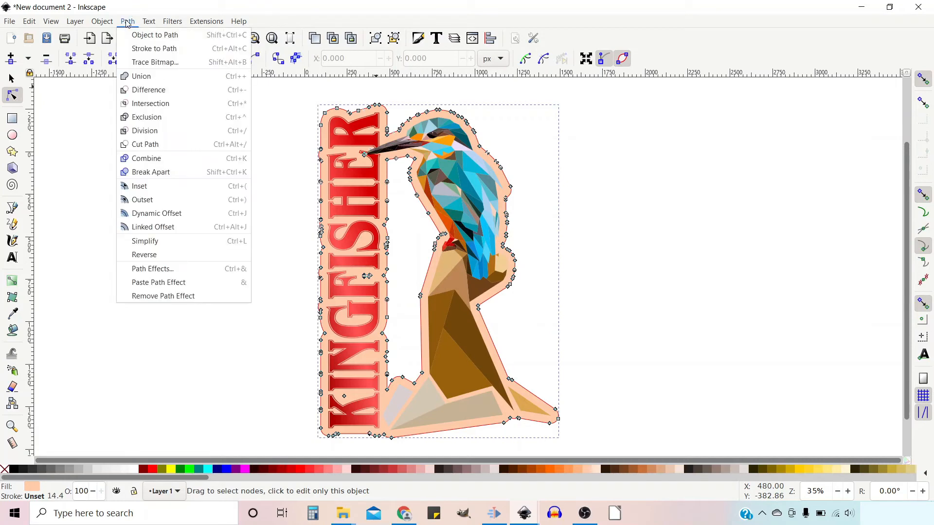
mouse_move(150, 172)
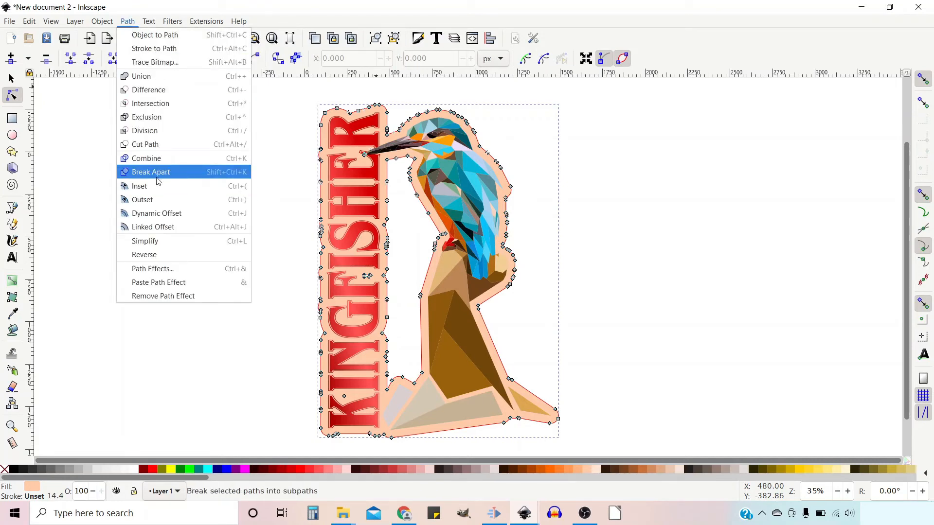
left_click(151, 172)
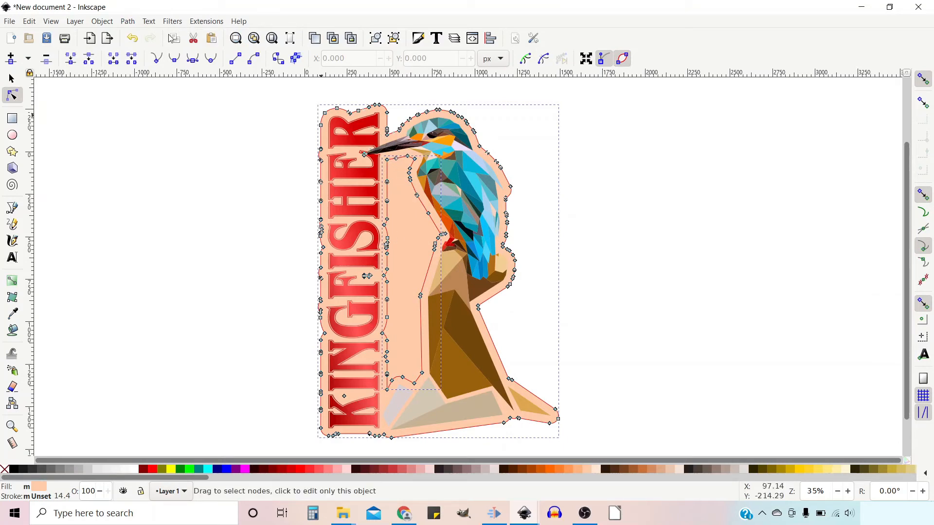
left_click(127, 21)
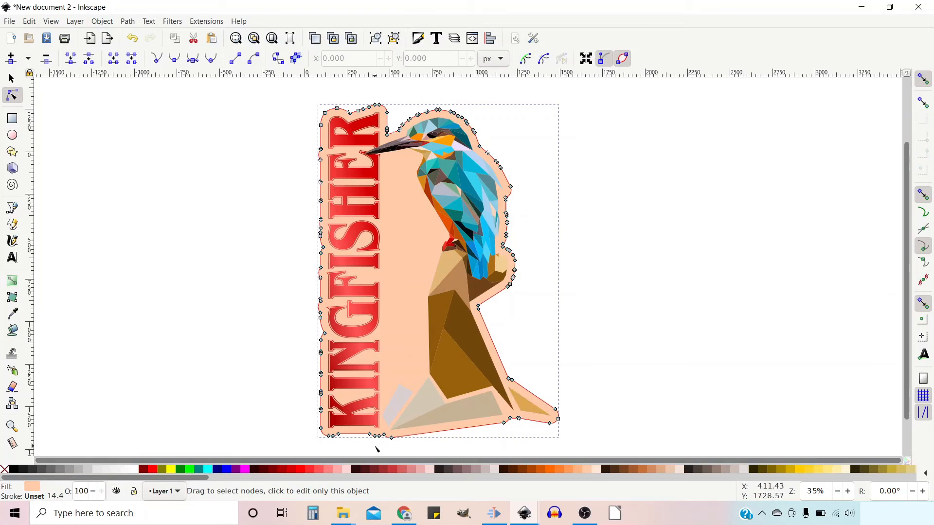
mouse_move(351, 206)
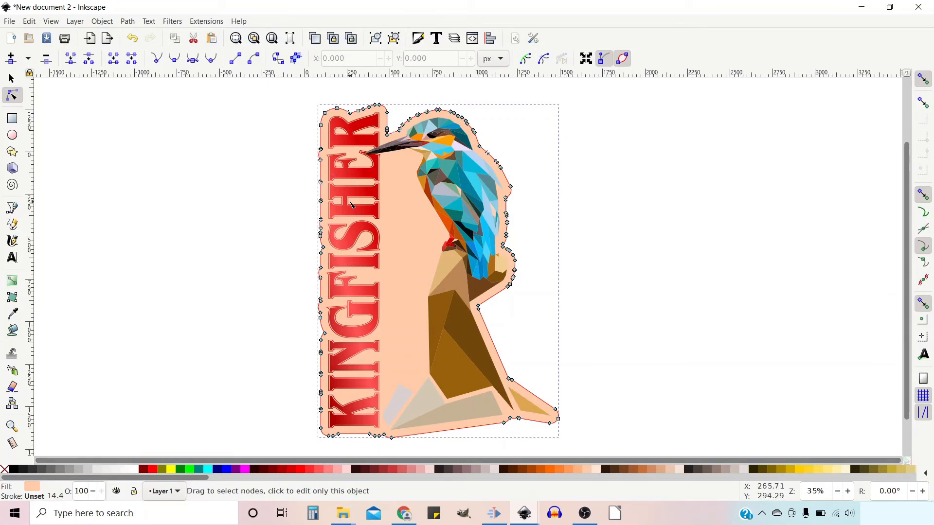
mouse_move(327, 289)
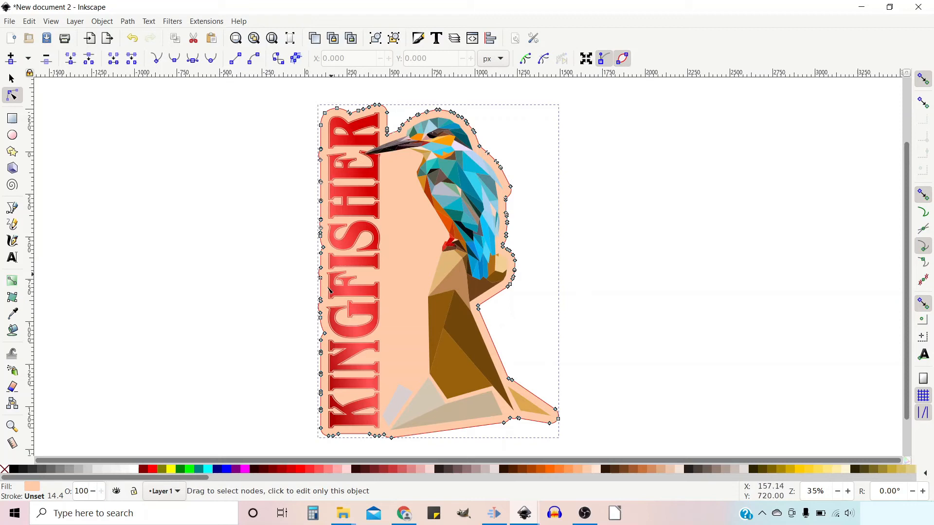
mouse_move(500, 347)
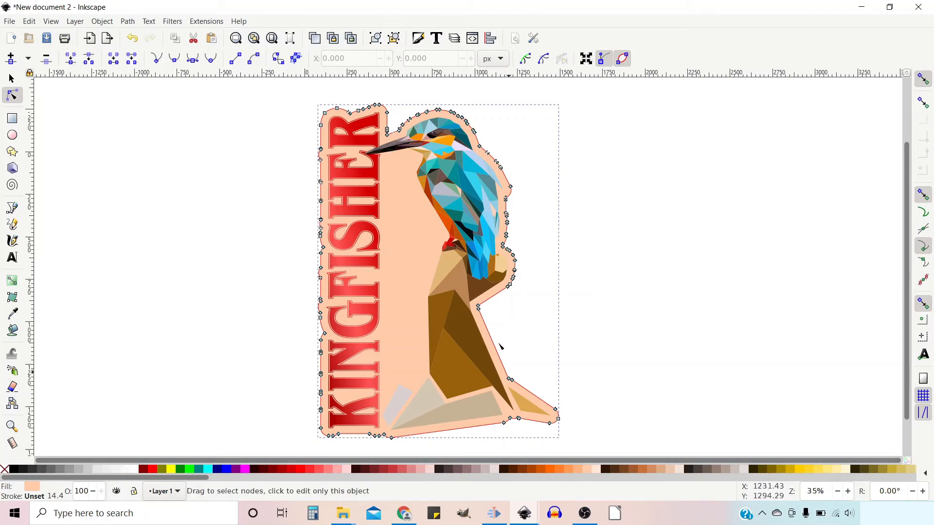
left_click(10, 78)
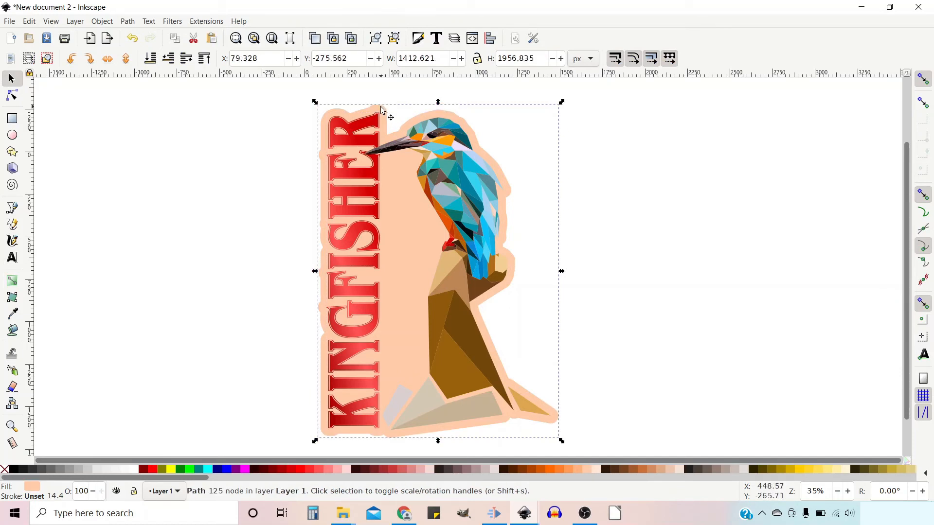
mouse_move(383, 117)
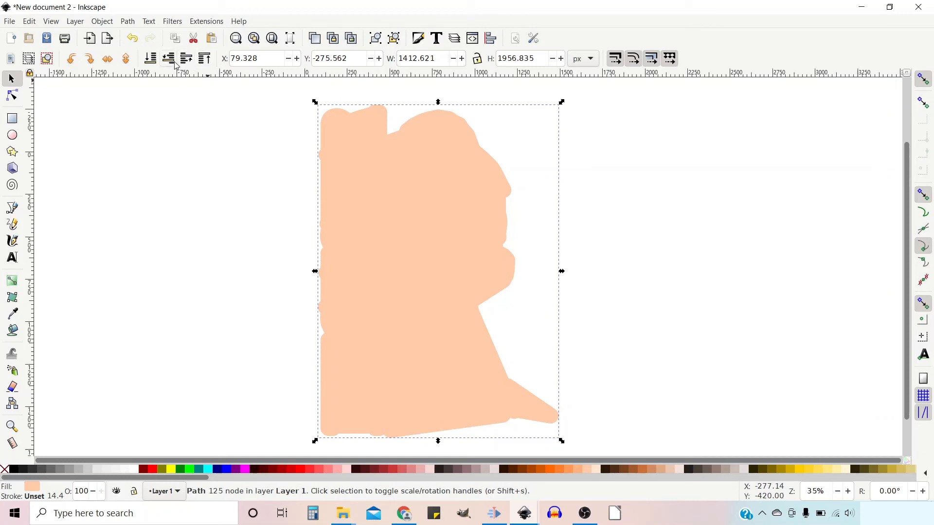
Lower the background copy beneath the artwork and turn it into a dynamic offset.
left_click(169, 58)
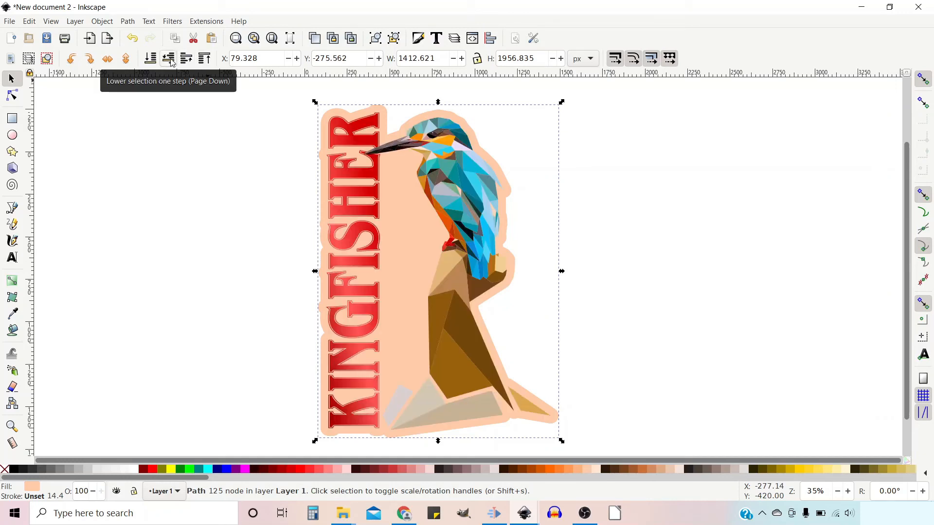
mouse_move(119, 24)
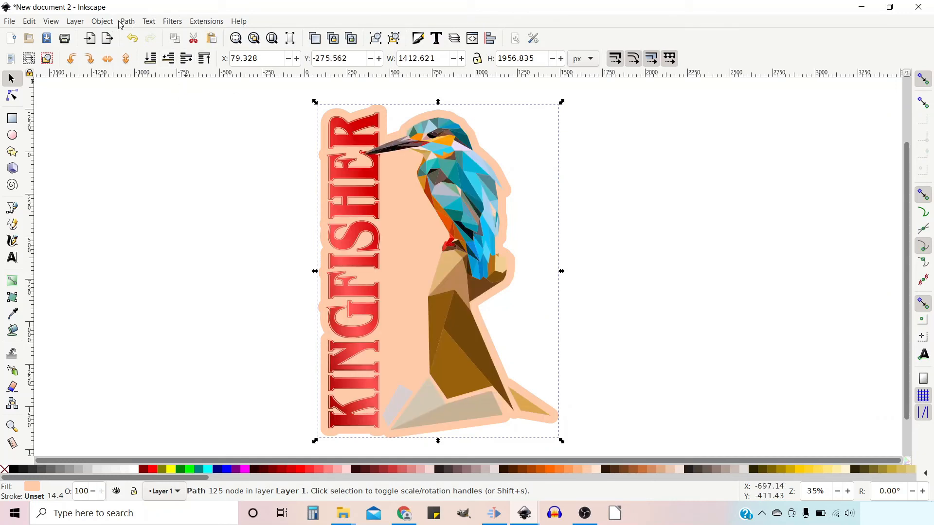
left_click(127, 21)
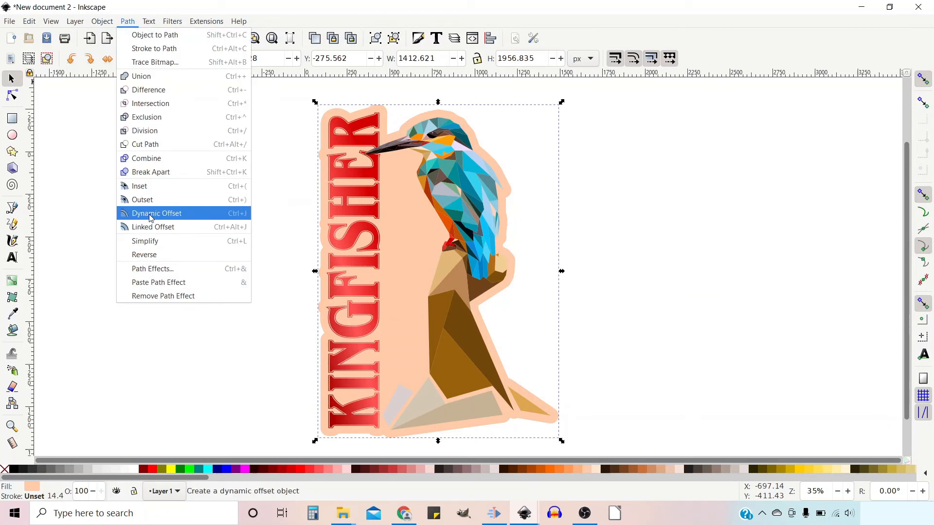
left_click(156, 213)
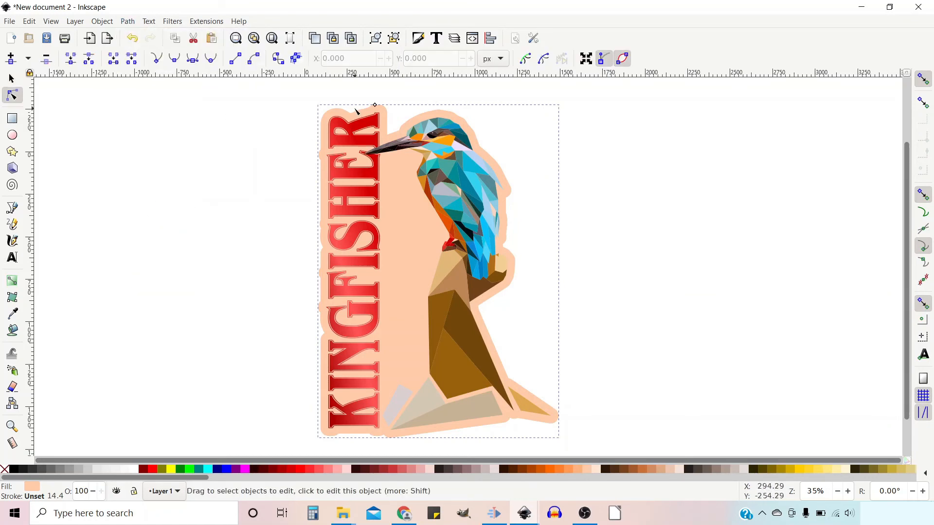
mouse_move(604, 480)
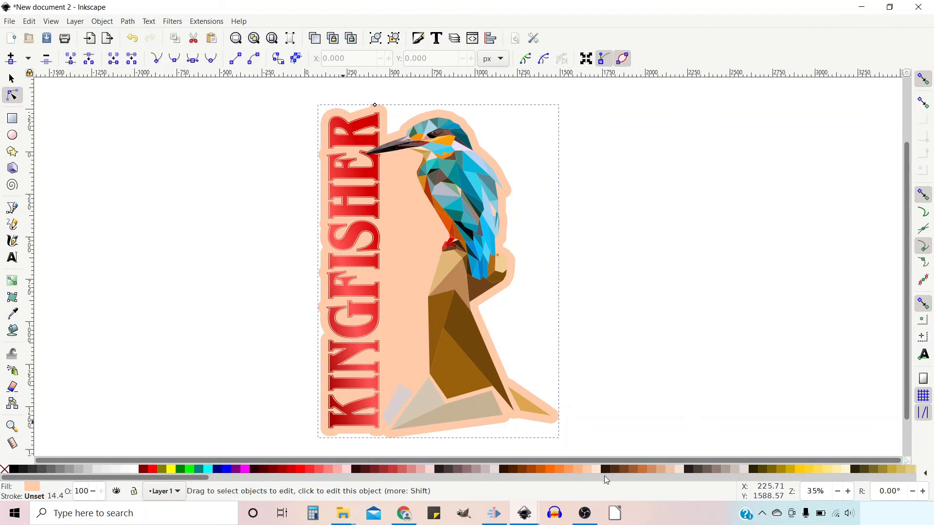
Fill the offset copy orange, place it beneath the peach background, and adjust its offset distance.
left_click(542, 470)
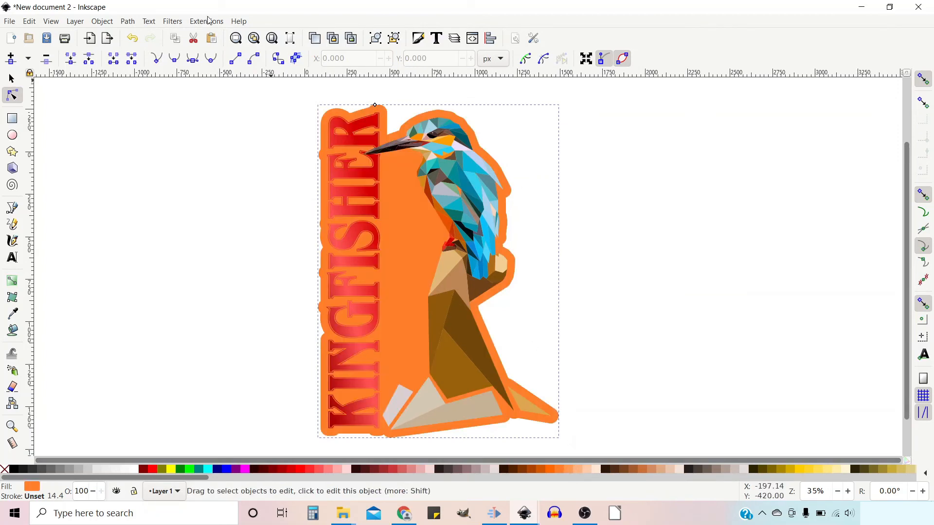
left_click(11, 77)
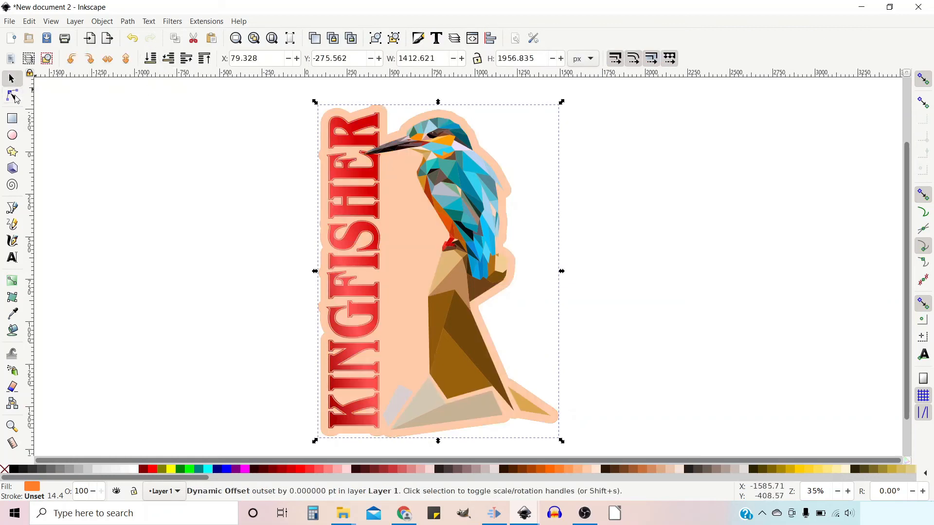
left_click(11, 95)
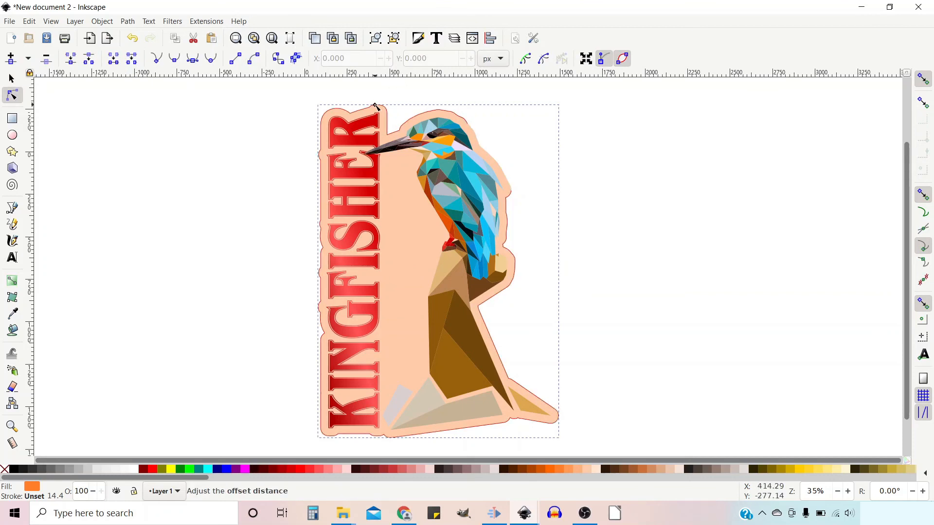
mouse_move(375, 104)
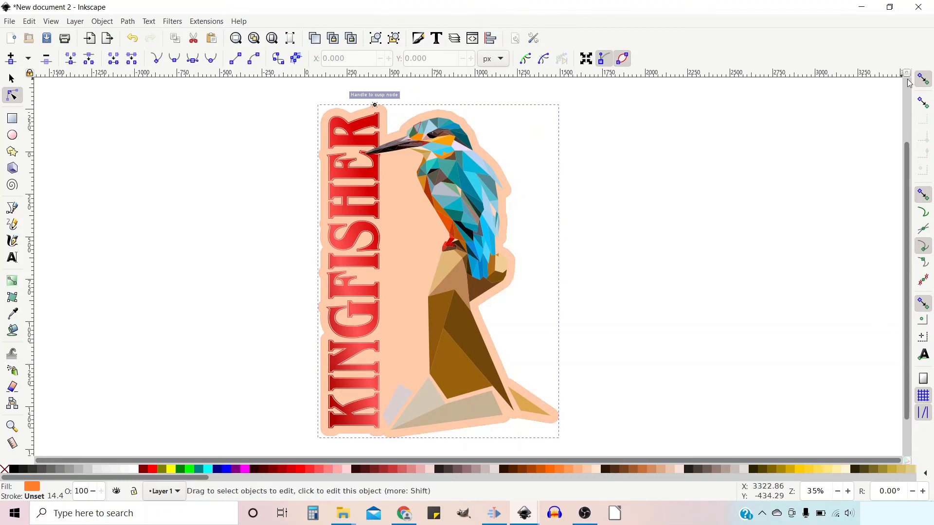
mouse_move(396, 110)
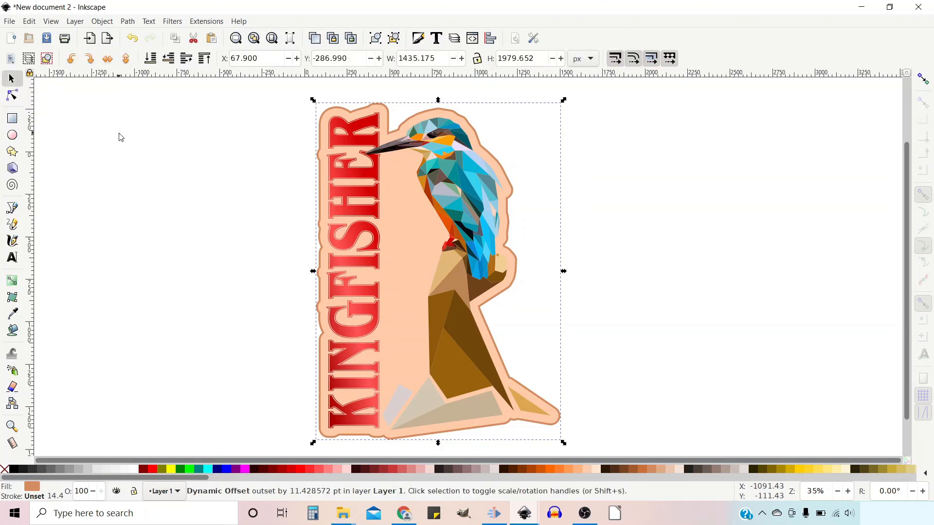
mouse_move(115, 135)
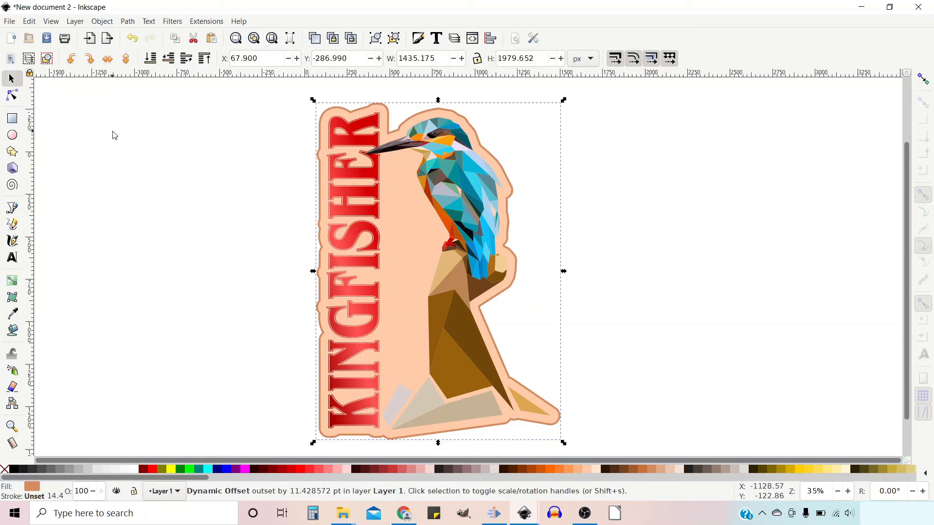